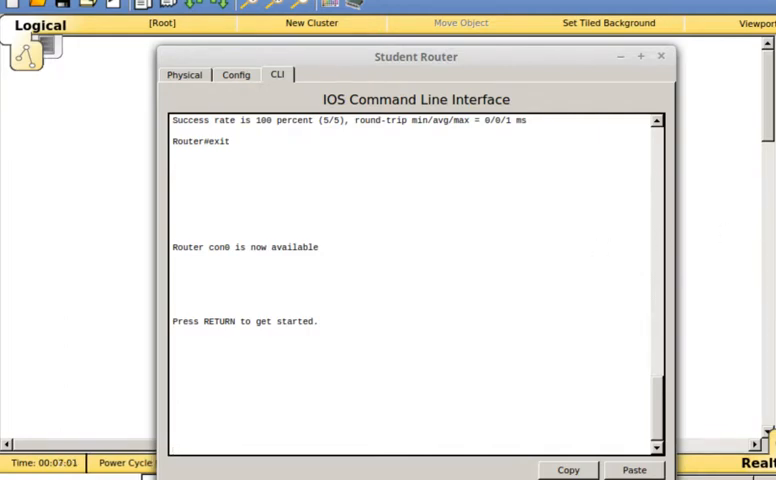
mouse_move(666, 62)
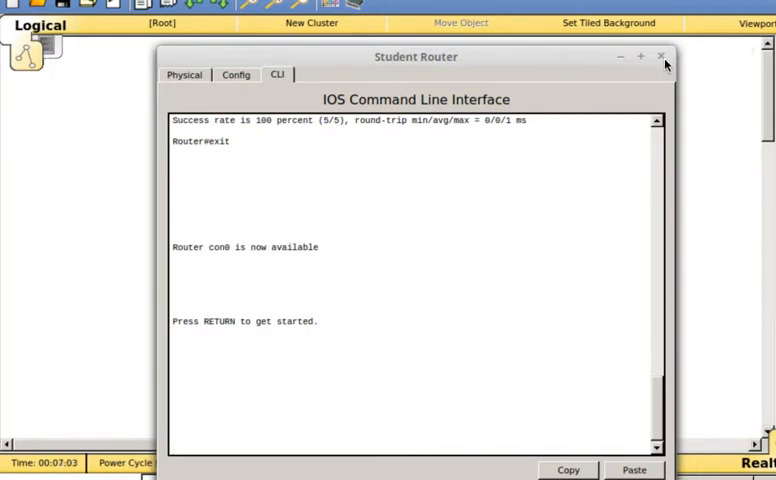
mouse_move(588, 200)
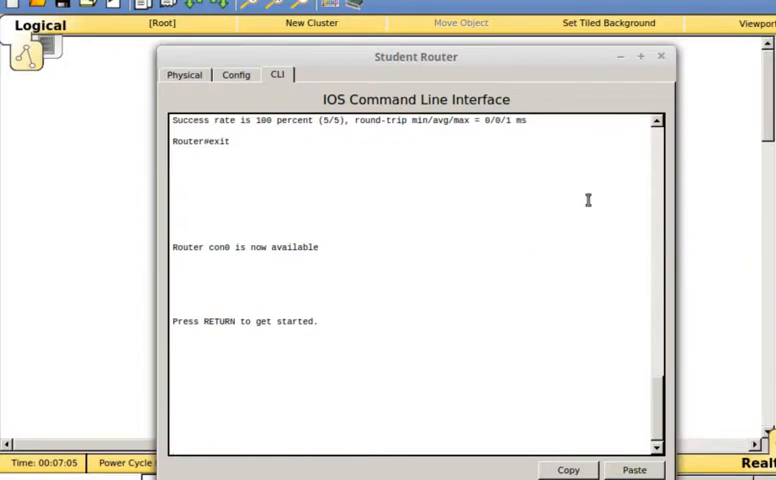
Position the Student Router console window and get past 'Press RETURN to get started' to a prompt
left_click(660, 56)
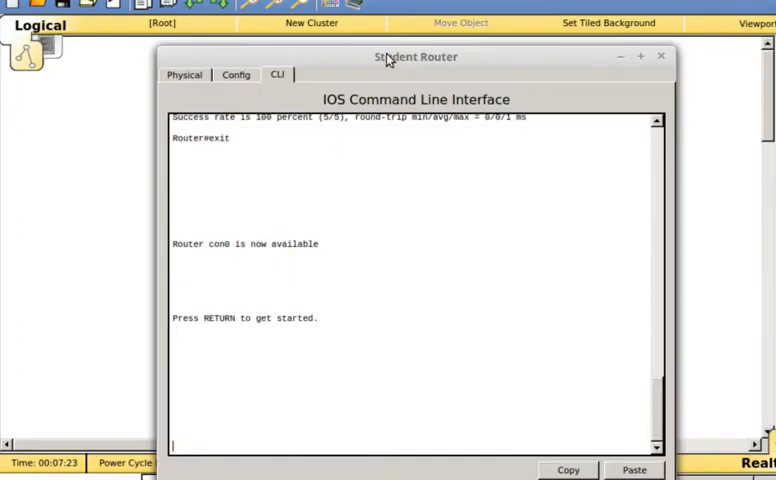
left_click_drag(414, 56, 410, 12)
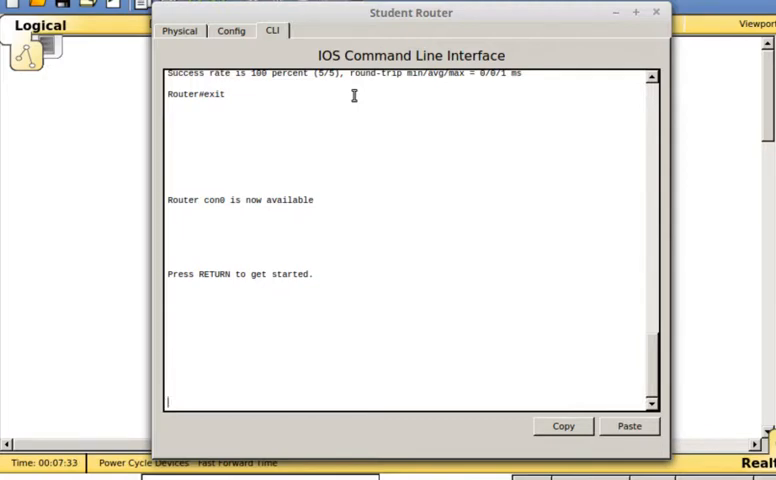
key("Return")
type("en")
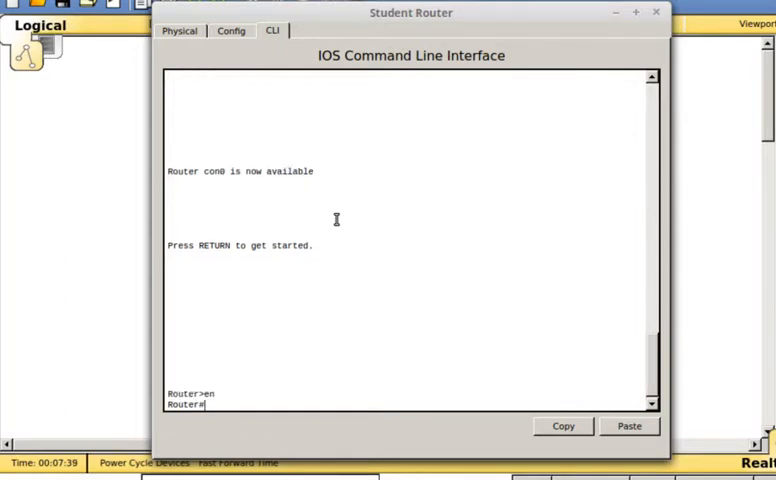
Copy the running config to TFTP host 10.1.1.3 with the default Router-config filename
type("copy")
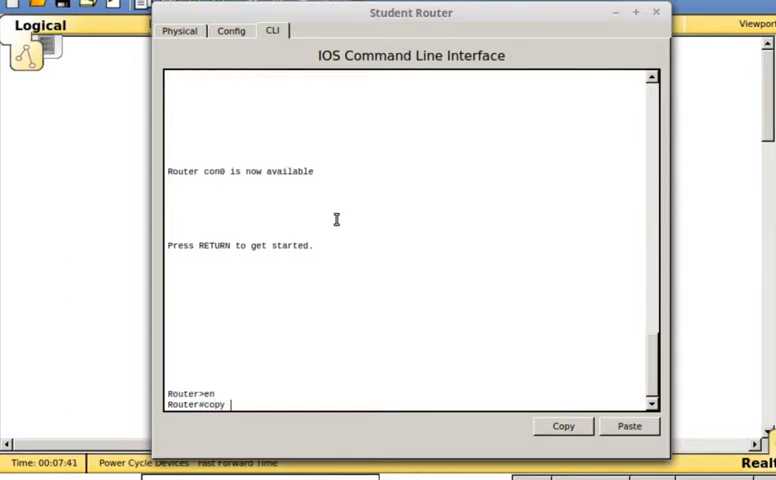
type("run tf")
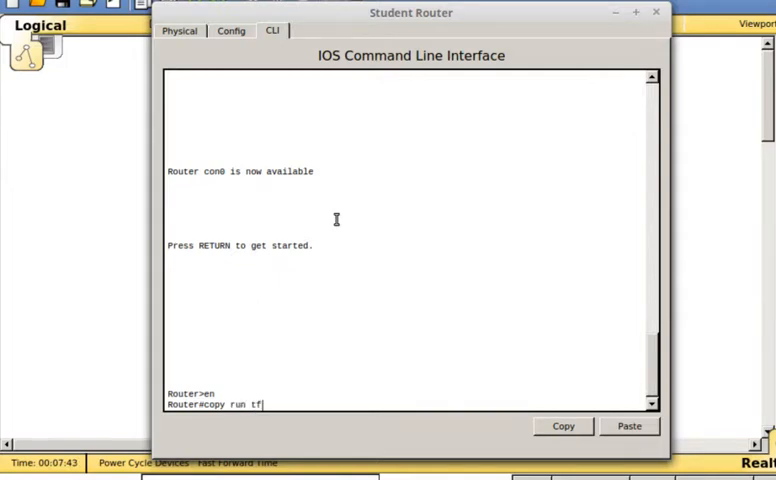
key("Return")
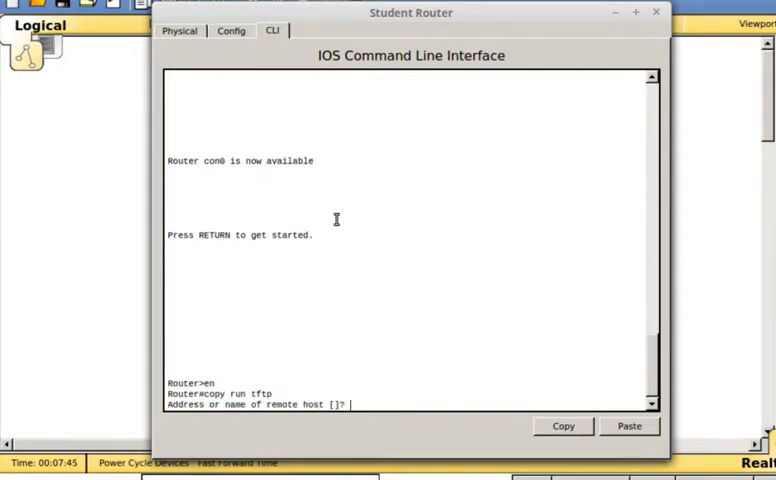
type("10.1.")
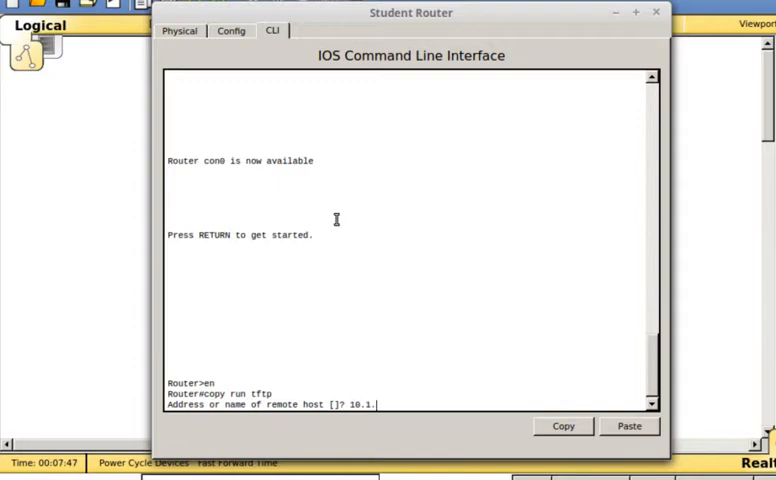
type("1.3")
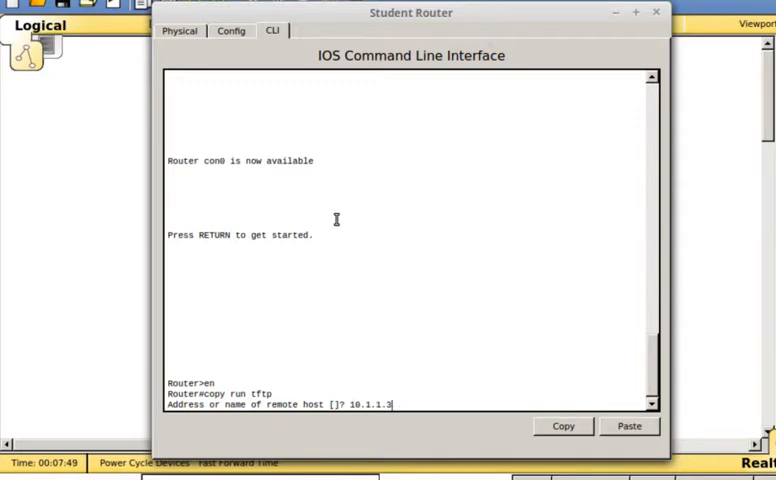
key("Return")
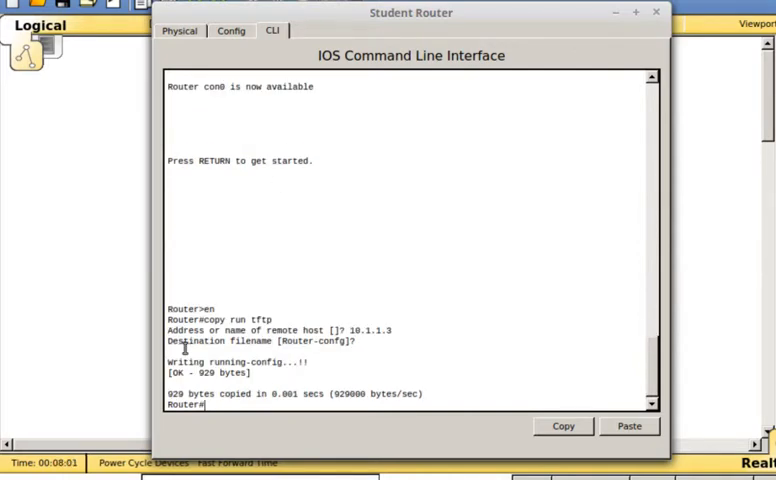
left_click(656, 12)
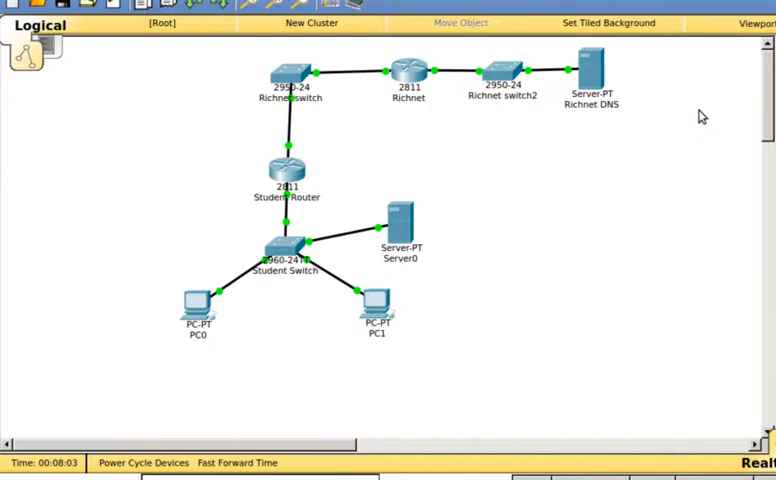
double_click(398, 230)
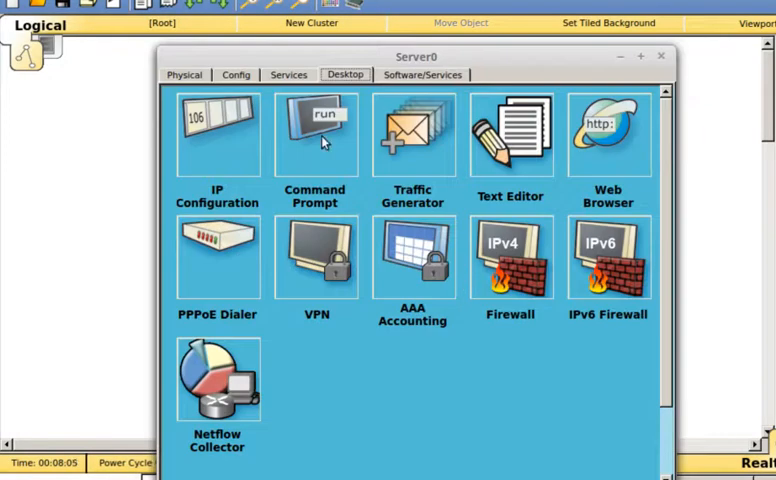
left_click(288, 74)
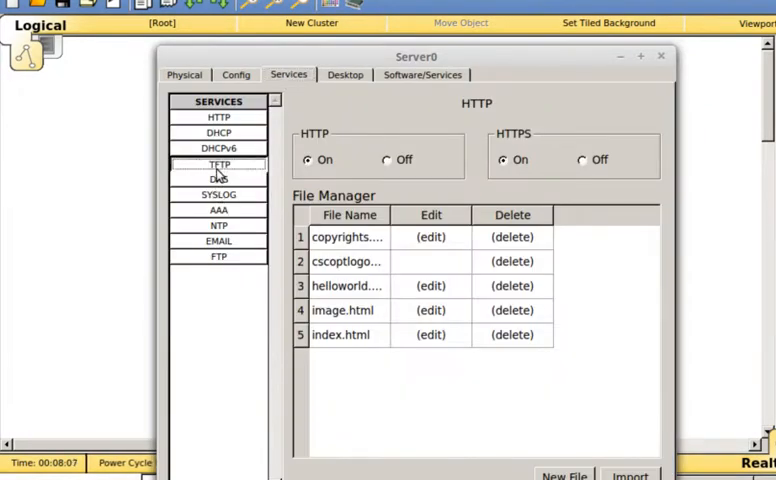
left_click(220, 164)
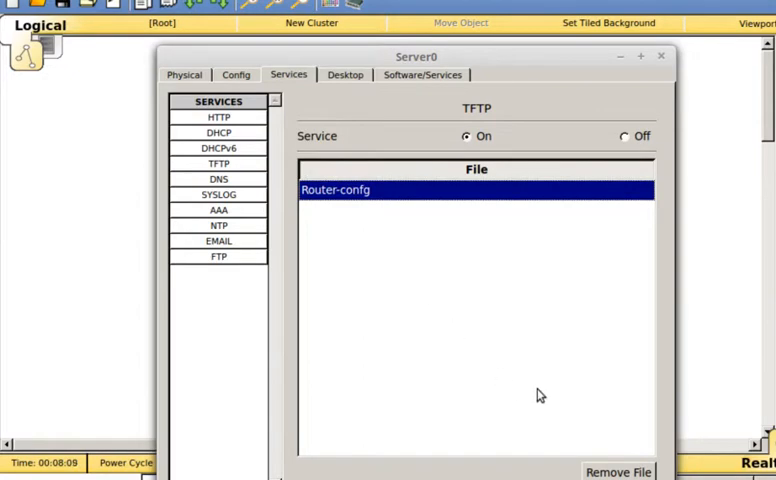
mouse_move(624, 60)
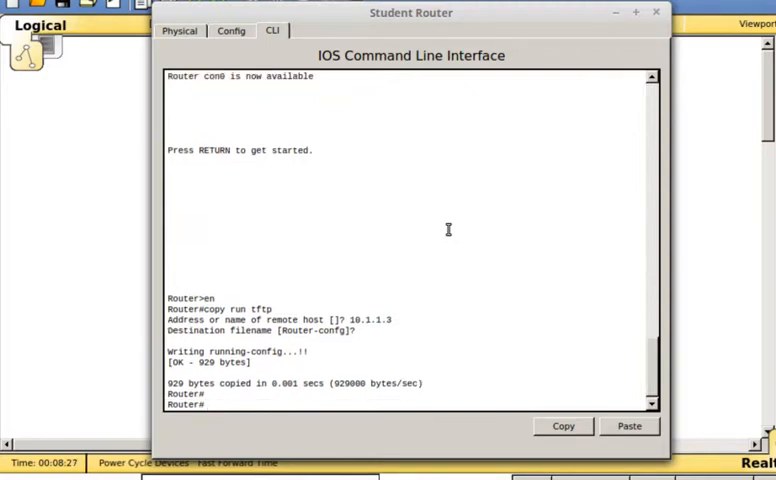
Run show ip int brief and show startup-config, then reload the Student Router
type("show")
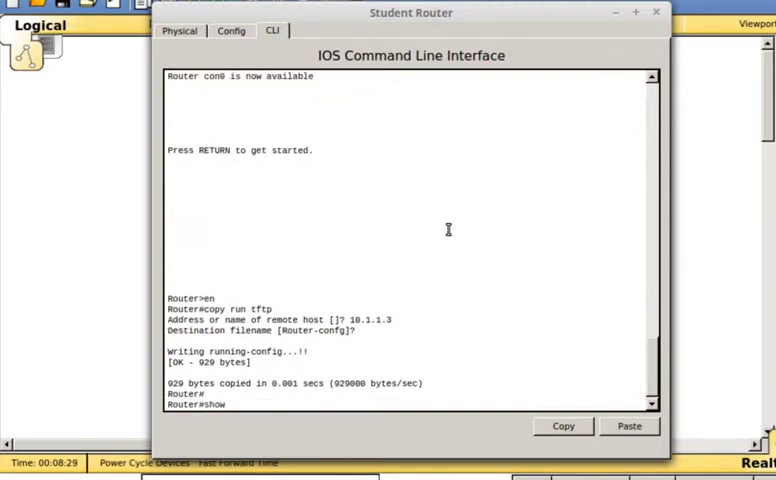
type("ip int brief")
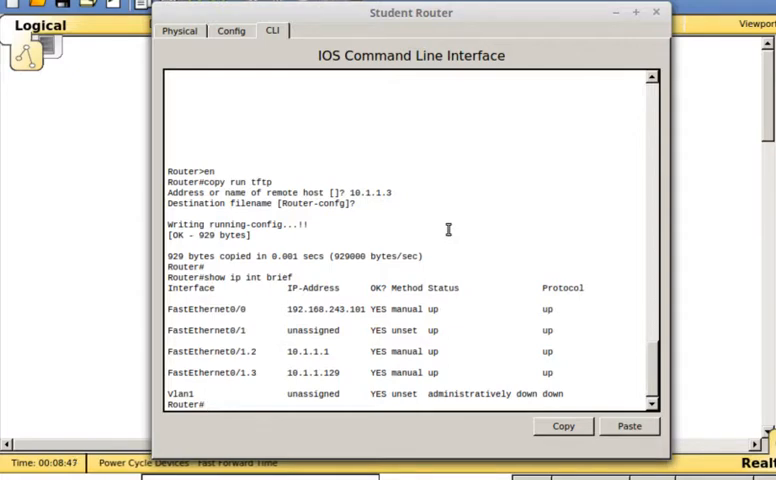
type("show startup-config")
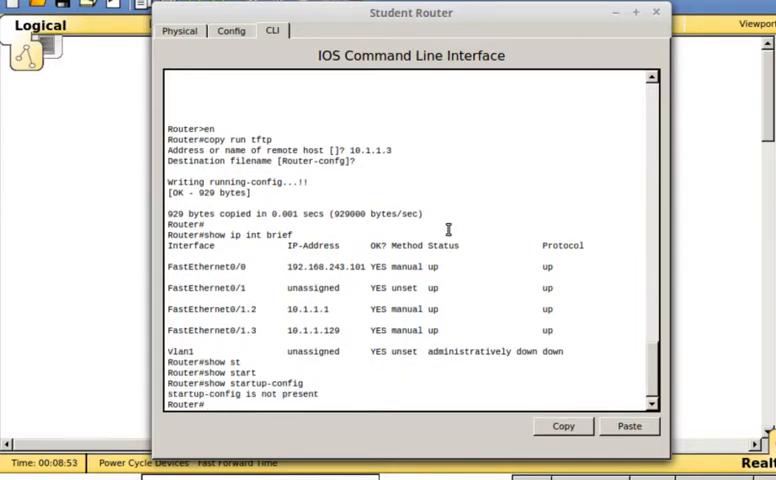
type("reload")
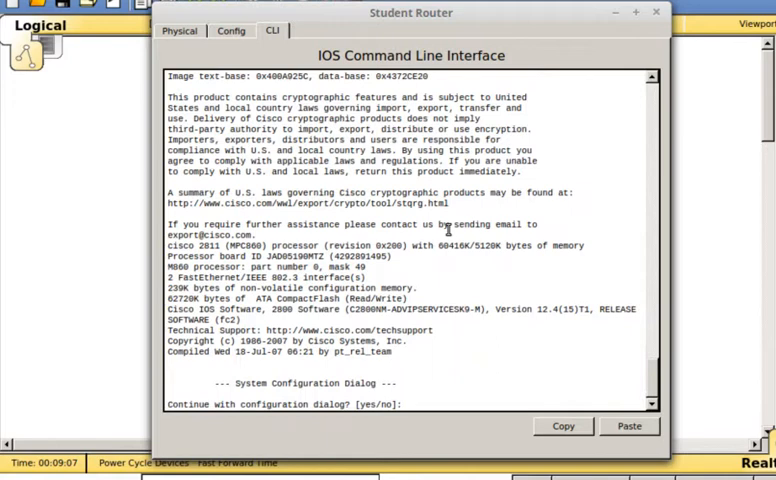
Skip the setup dialog, show ip int brief, and ping 10.1.1.3 to see it fail
type("no")
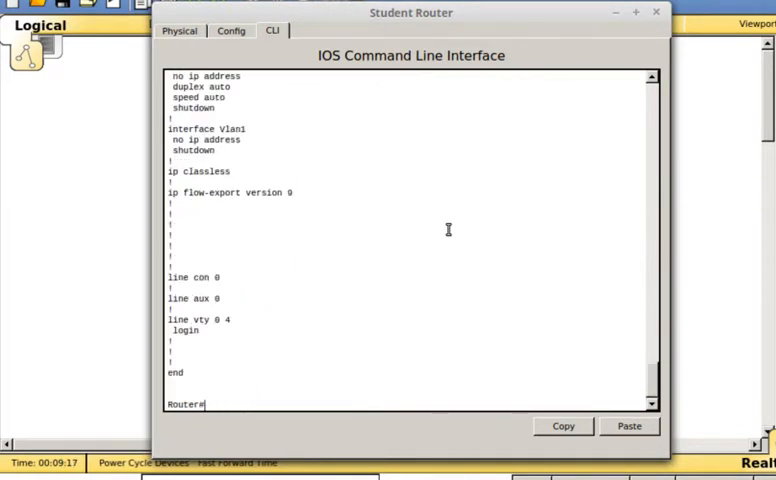
type("show ip int")
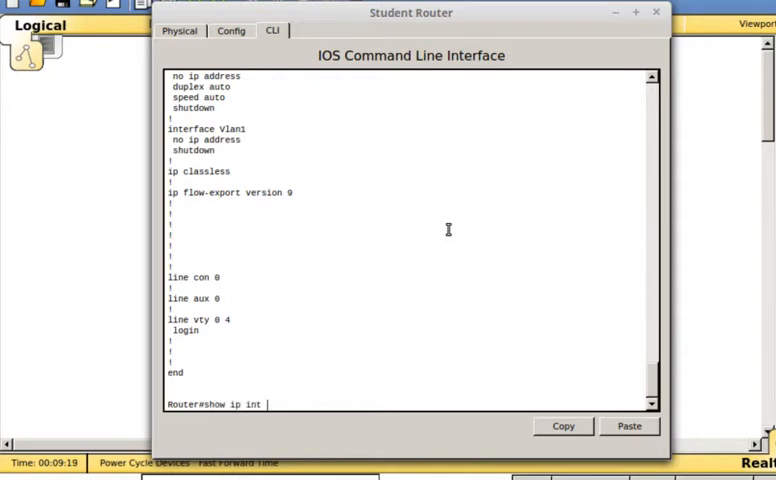
key("Return")
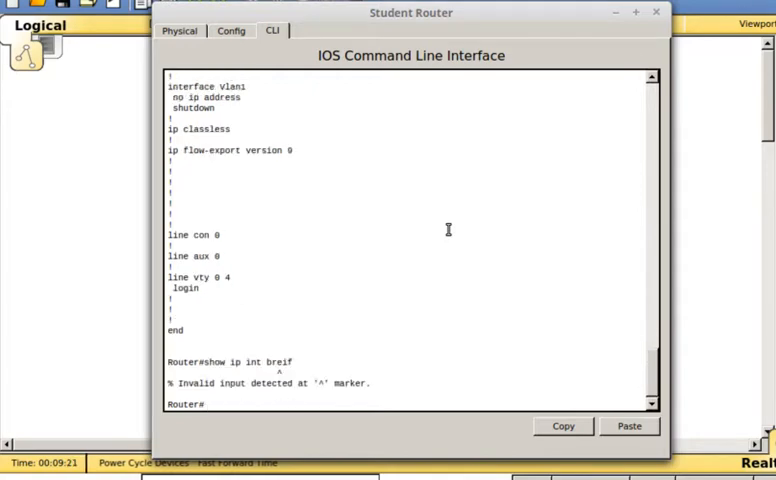
type("show ip int brief")
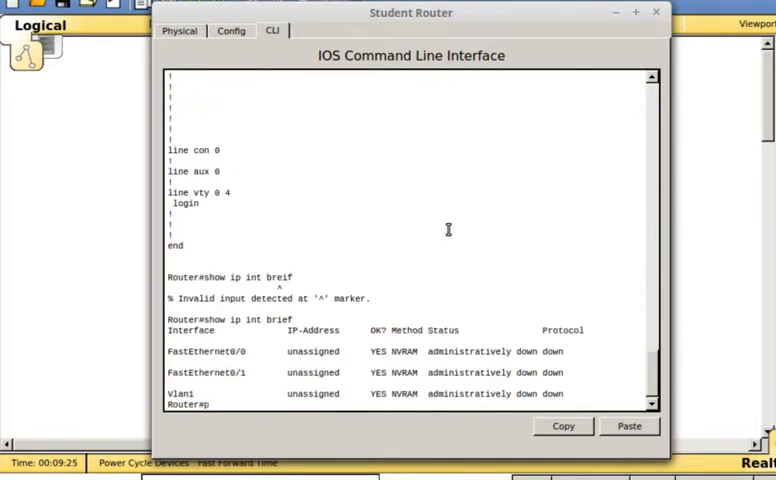
type("ping 10.1.1.3")
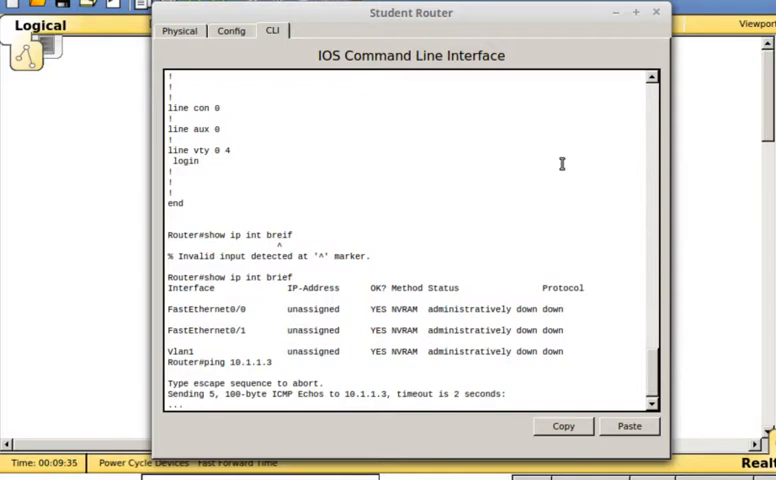
mouse_move(474, 200)
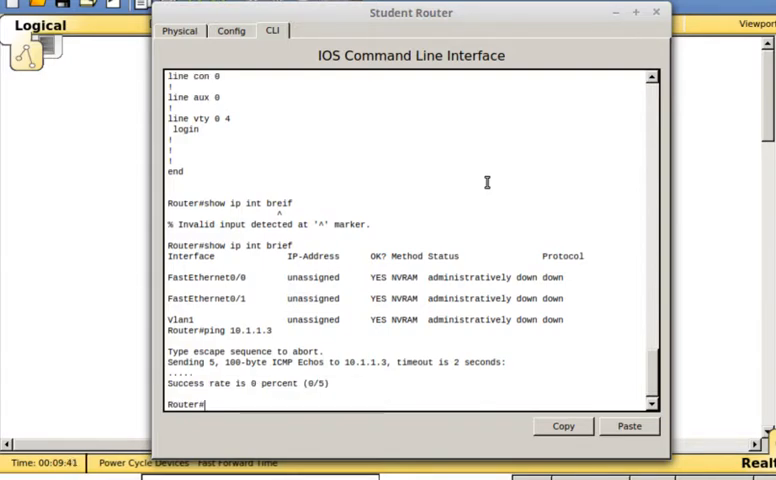
In config mode, no shutdown fa0/1 and set subinterface fa0/1.2 to encapsulation dot1q 2
type("conf t")
type("int fa0/1")
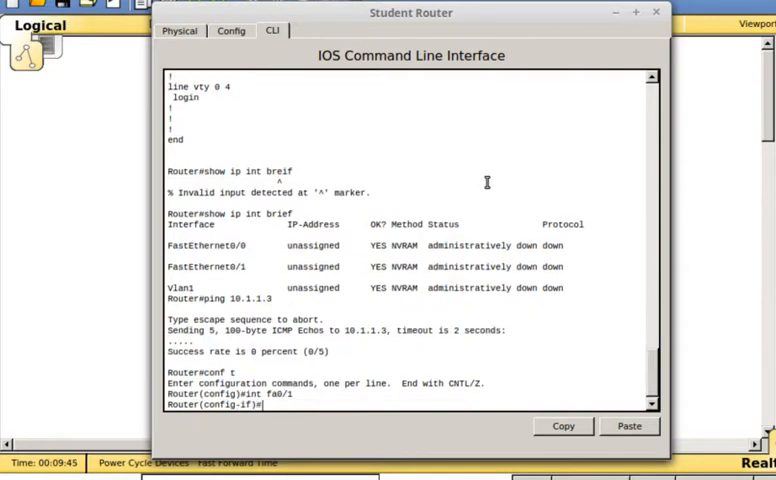
type("no shutdown")
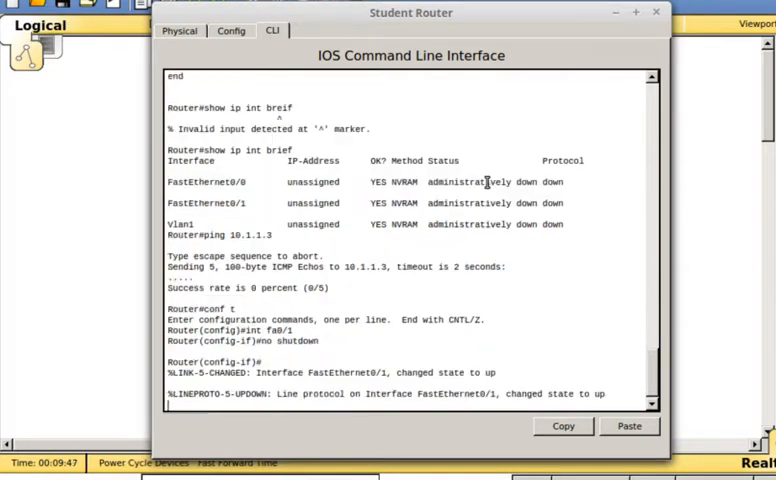
type("int fa0/1.2")
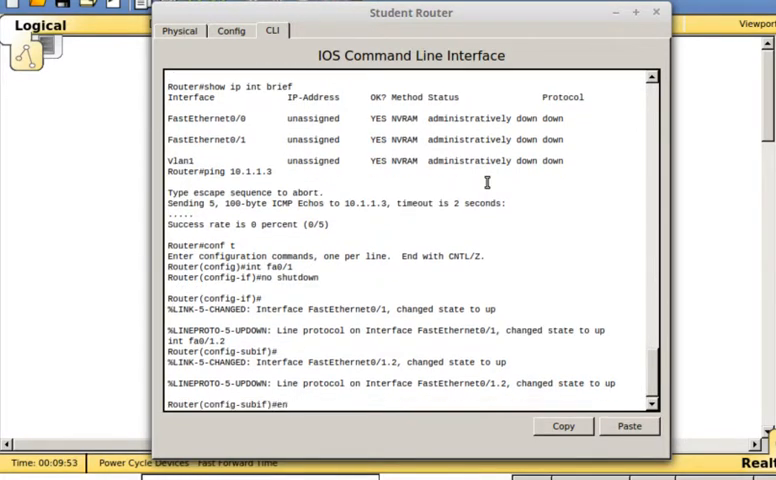
type("encapsulation dot1q 2")
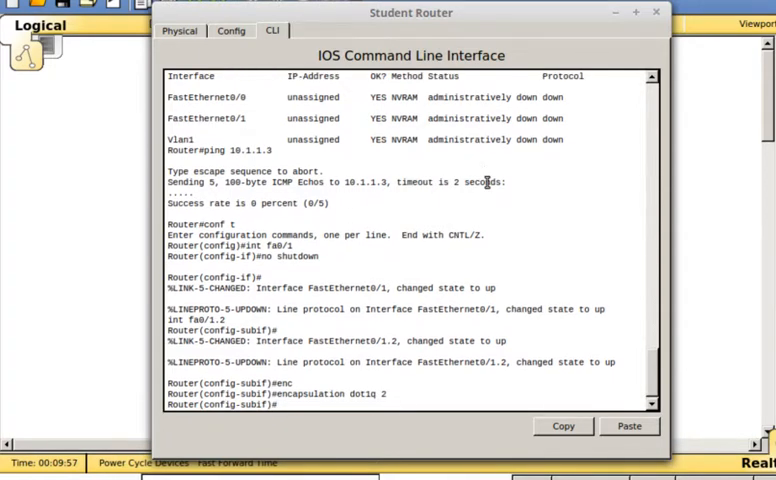
Assign subinterface fa0/1.2 the address 10.1.1.1 255.255.255.128
type("ip address 10.1.1.")
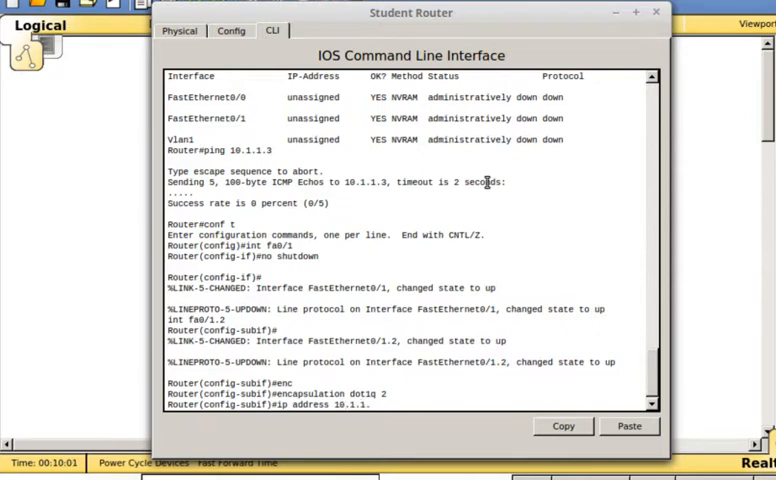
type("1 255")
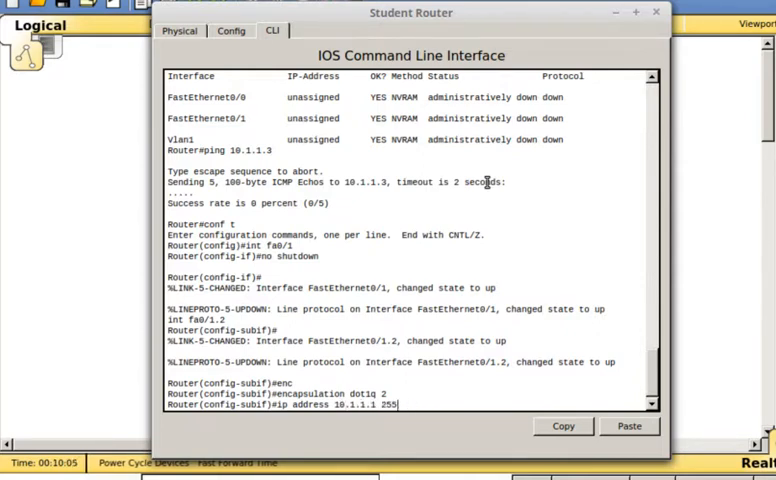
type(".255.255.128")
type("show ip int brief")
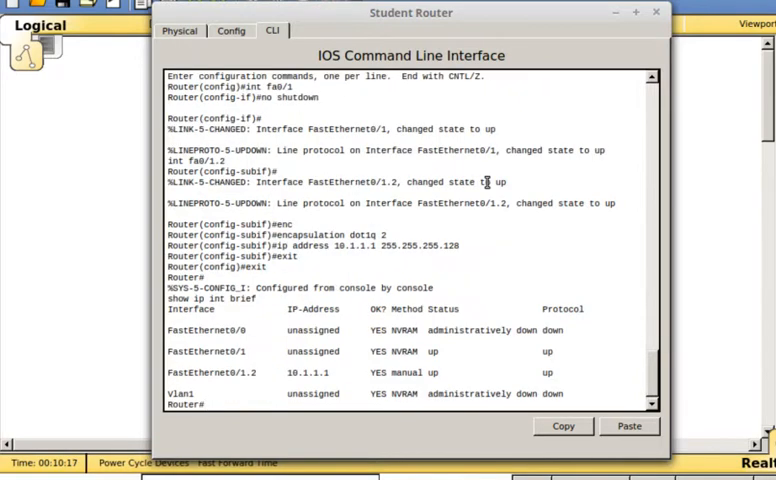
Leave config mode, check show ip int brief and ping 10.1.1.3 until 100 percent success
type("conf t")
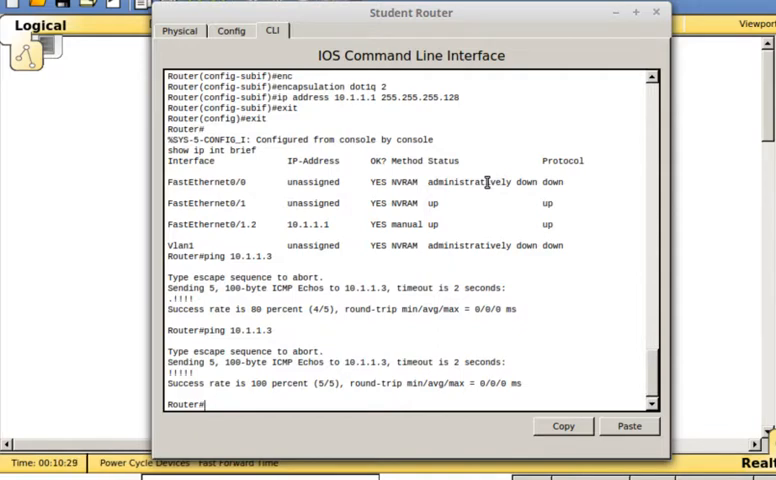
type("c")
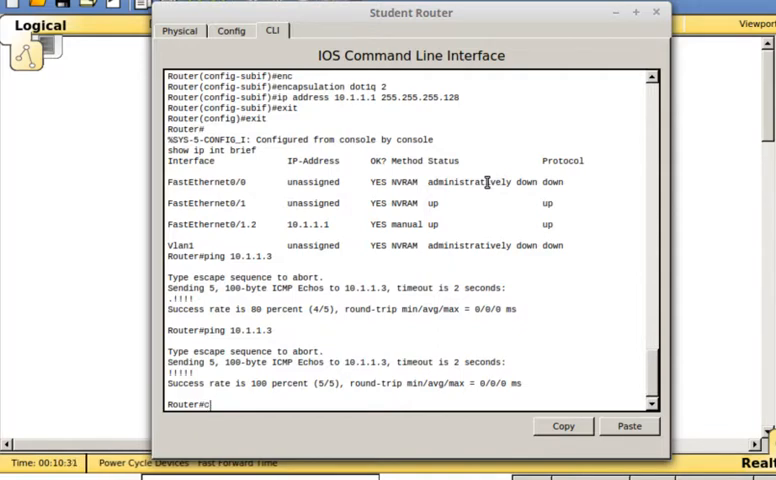
Issue copy tftp run and then copy tftp start on the router
type("opy t")
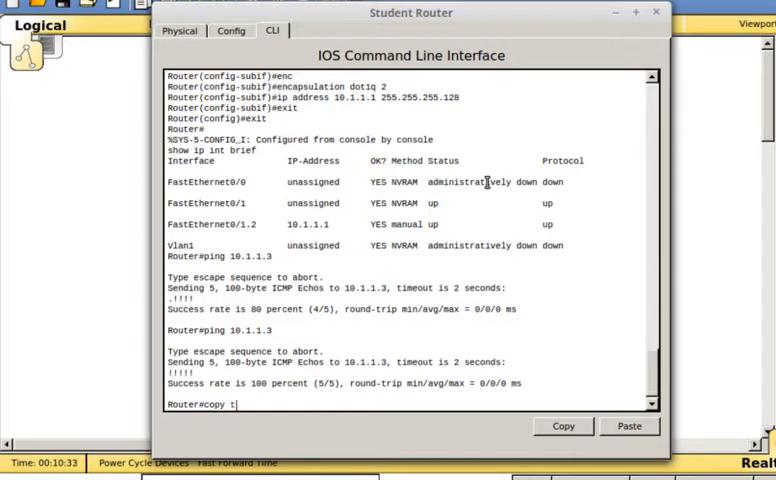
type("ftp sta")
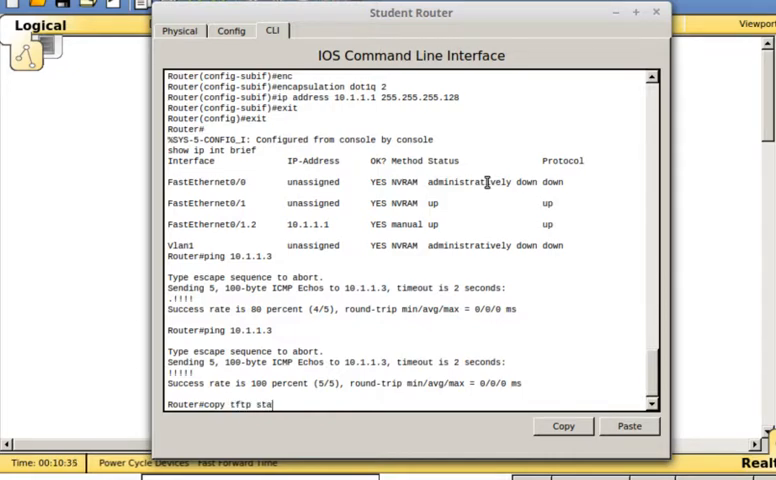
type("rt")
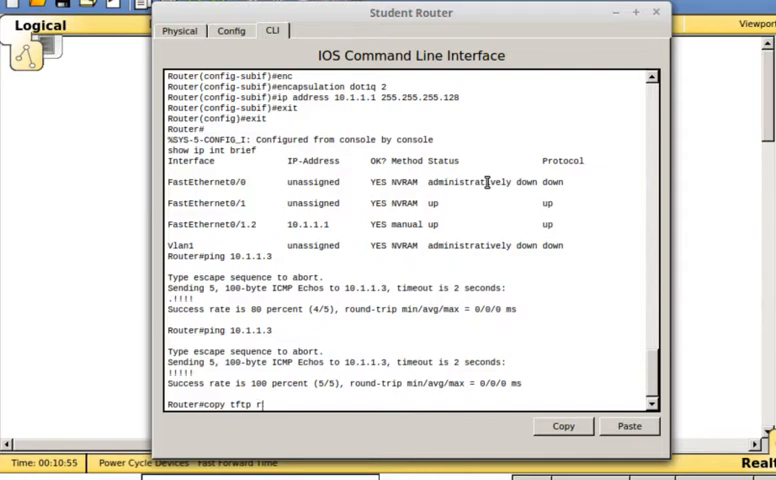
type("unn")
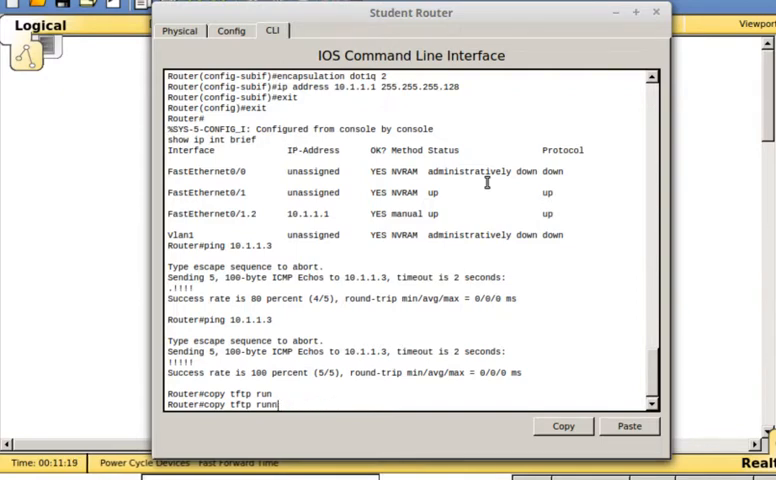
type("sta")
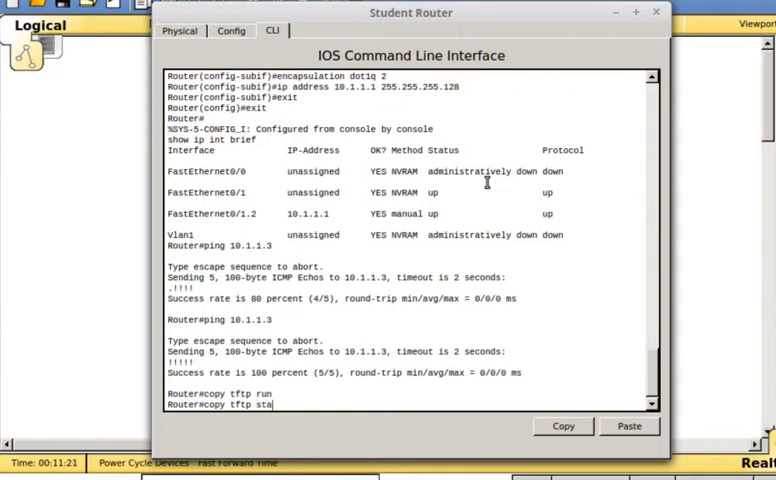
Answer host 10.1.1.3 and file Router-config to load the backup into startup-config, checking Server0's TFTP file list
type("rt")
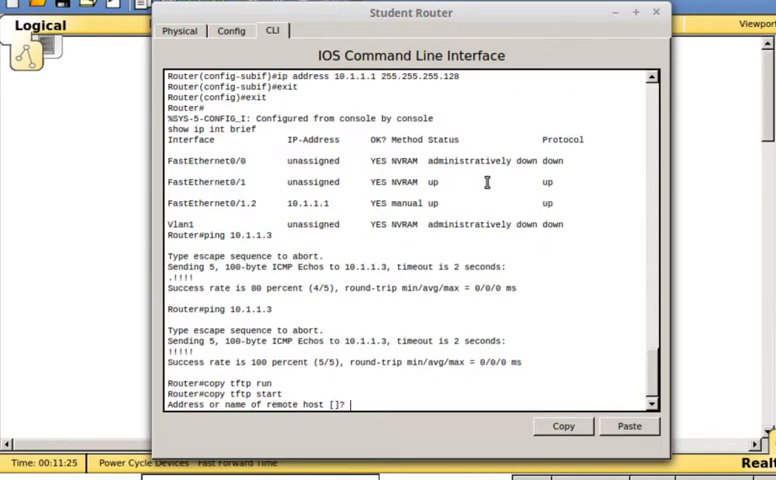
type("10.1.1.3")
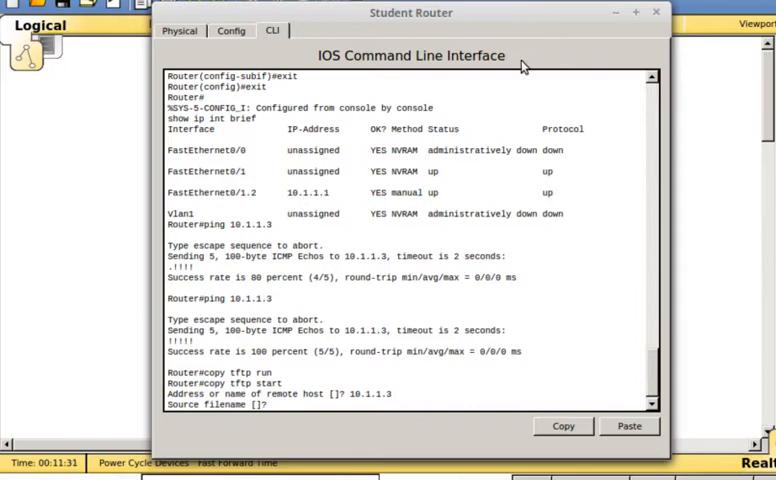
type("Router")
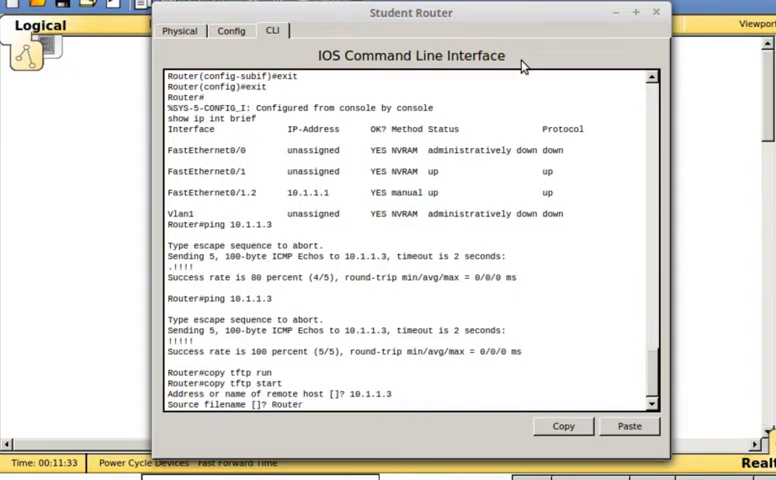
type("-config")
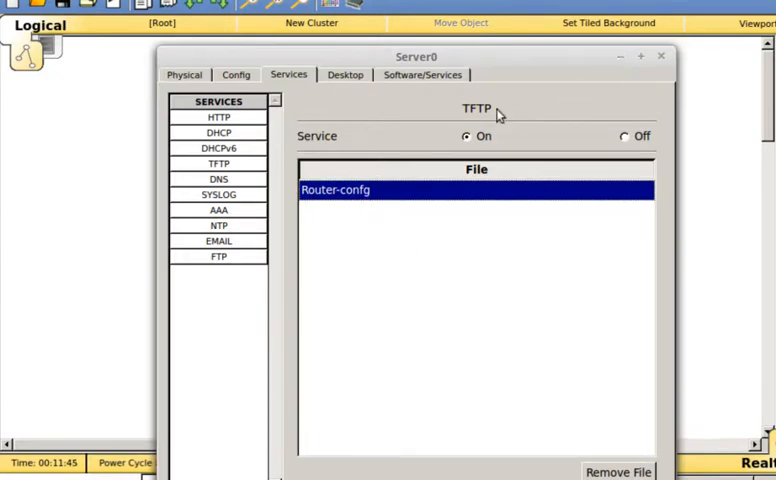
left_click(660, 56)
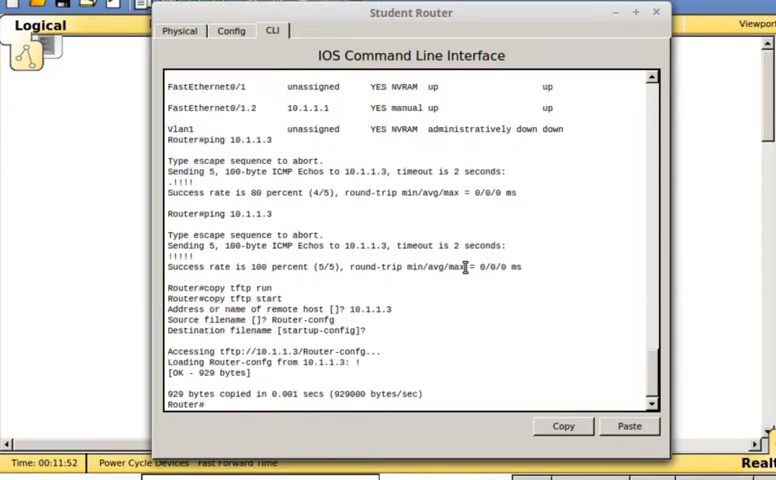
type("sgho")
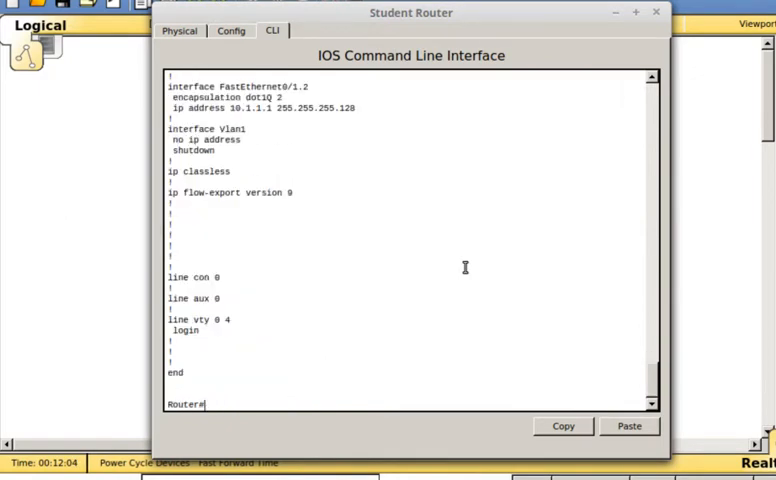
Reload the Student Router so it boots with the restored startup-config
type("reload")
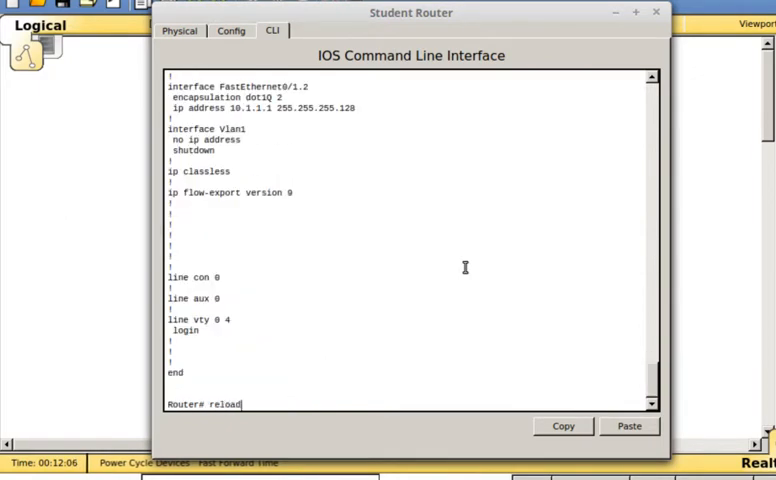
key("Return")
type("en")
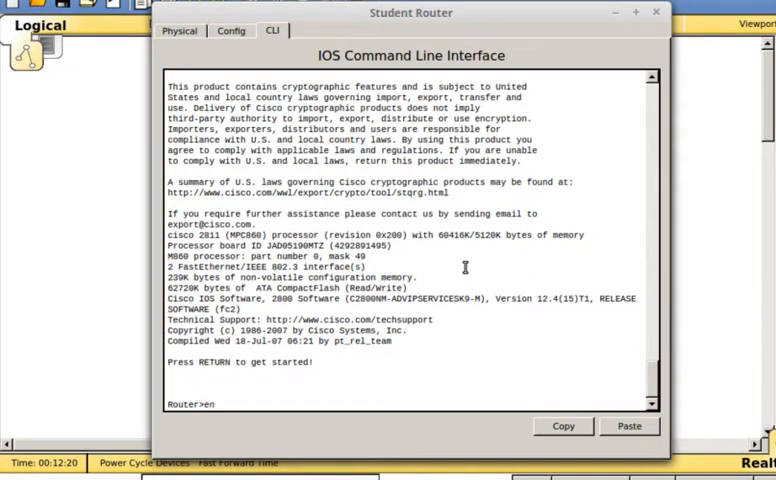
Run show running-config and page through the restored NAT, default route and access-list 1 output
type("show")
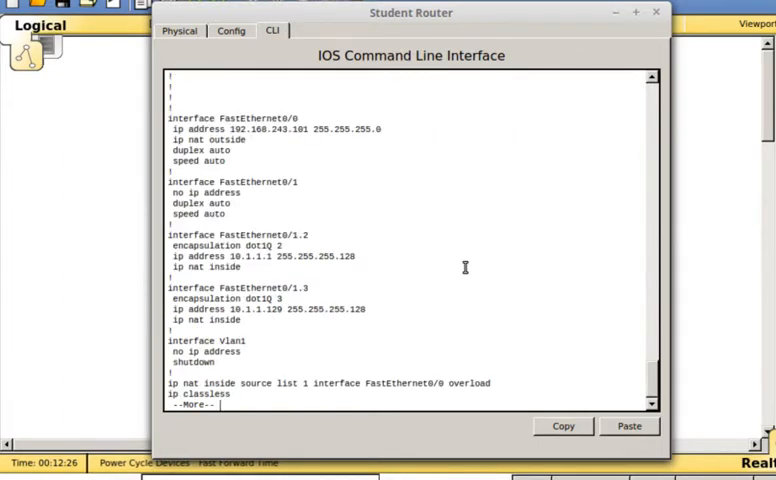
scroll("down", 3)
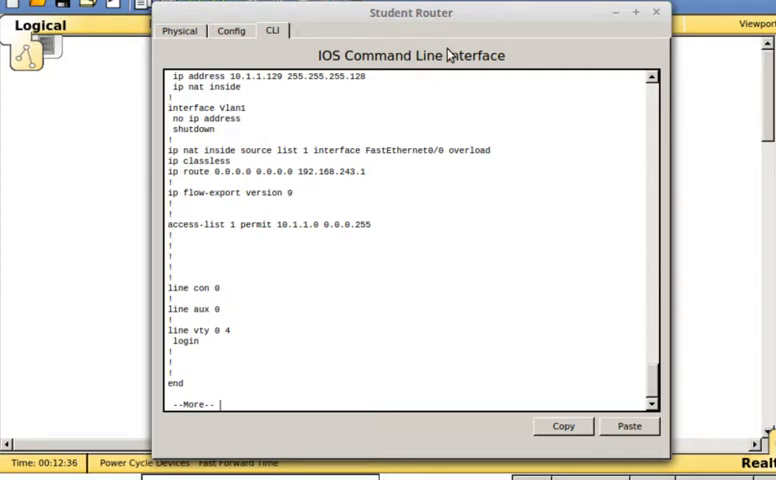
mouse_move(540, 232)
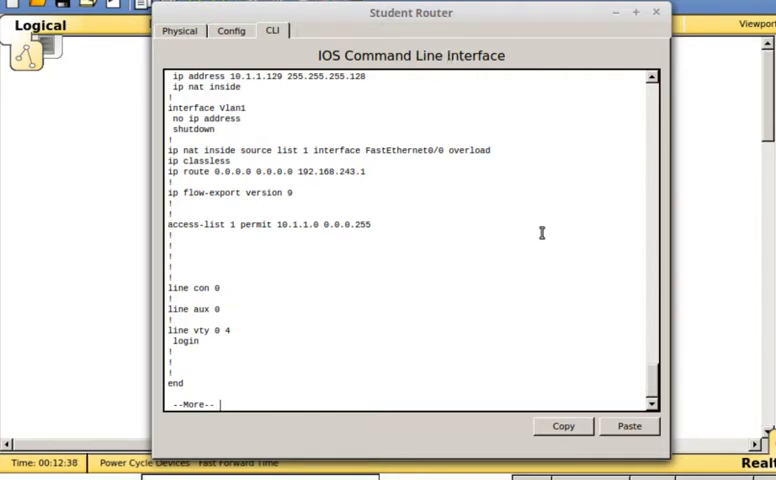
mouse_move(616, 40)
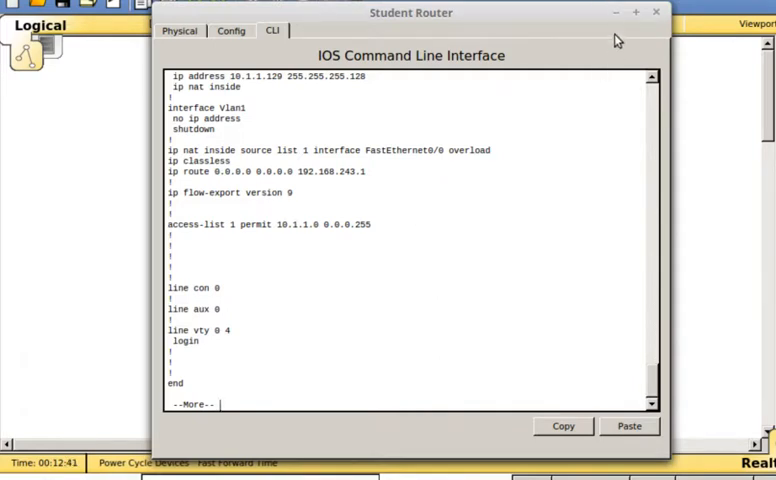
mouse_move(618, 40)
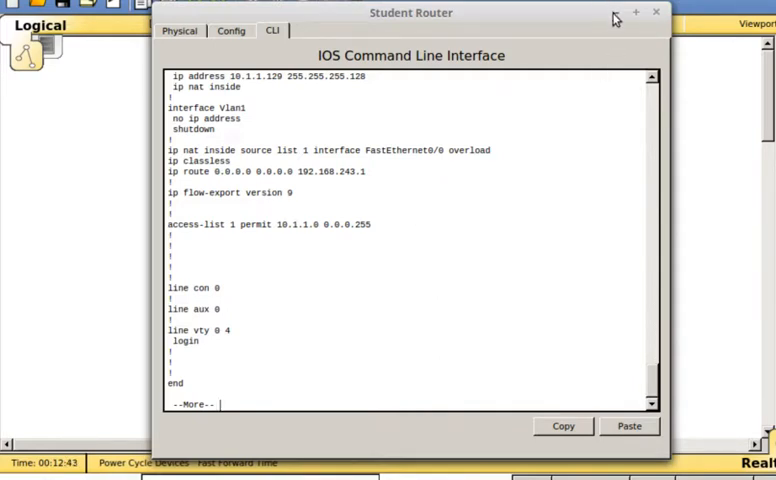
Switch from the Student Router window to the Student Switch CLI and enter int vlan 1 configuration
left_click(656, 12)
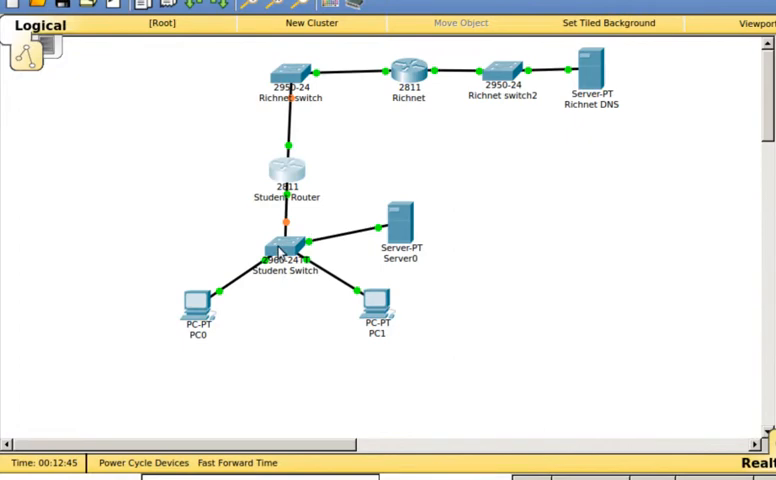
double_click(284, 246)
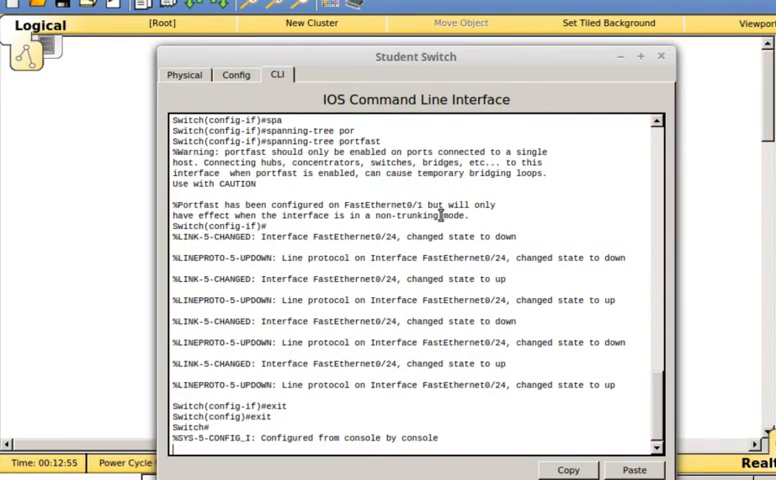
scroll("down", 3)
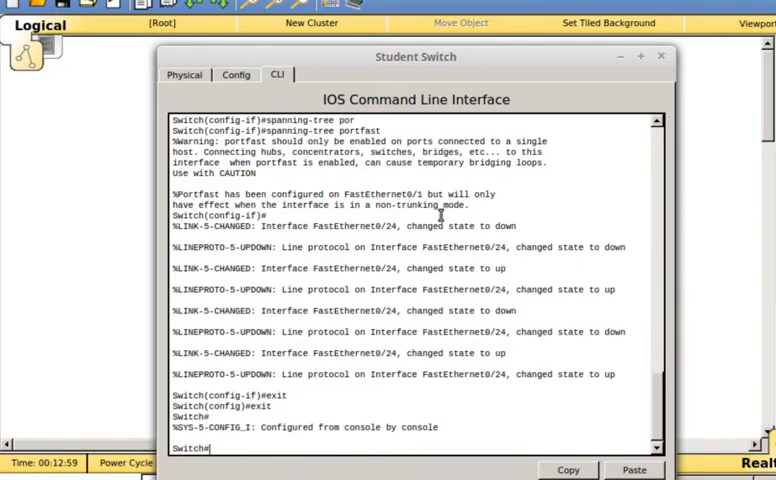
type("conf t")
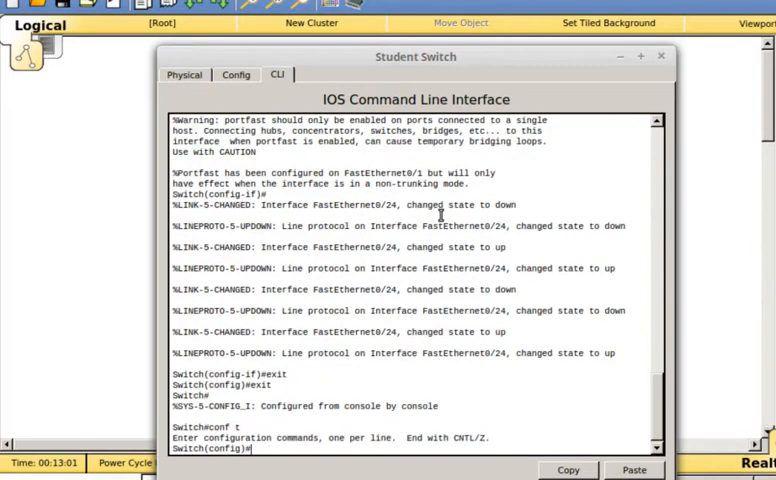
type("int vlan 1")
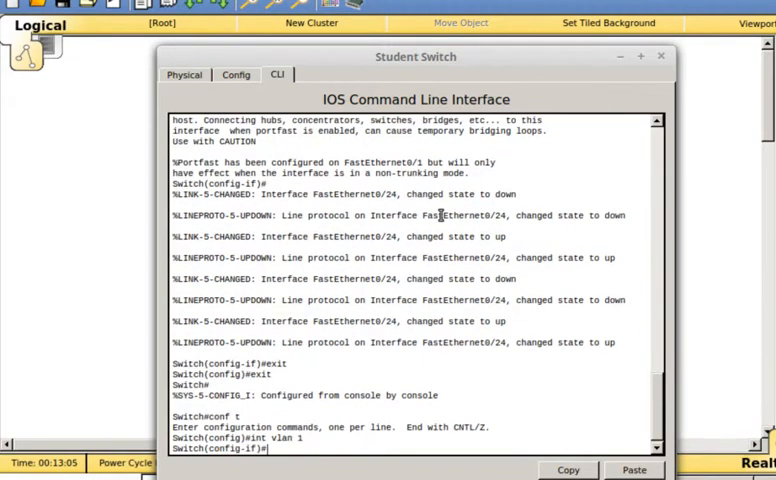
Assign VLAN 1 address 10.1.1.4 255.255.255.128, enable it, and attempt a ping from config mode
type("ip address")
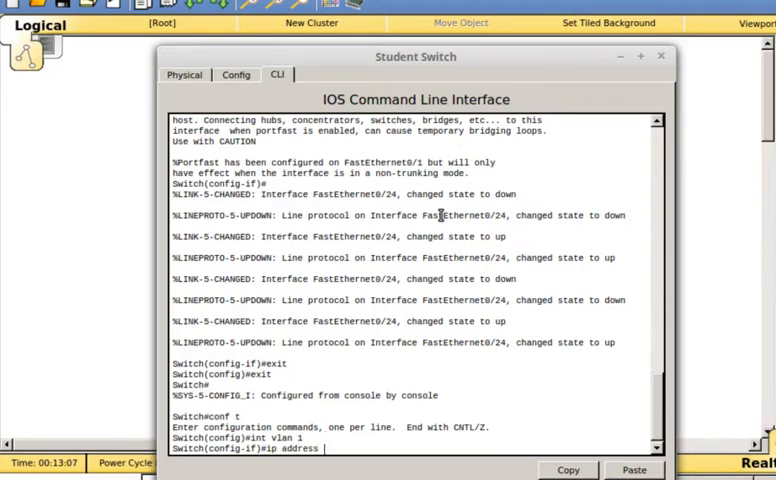
type("10.")
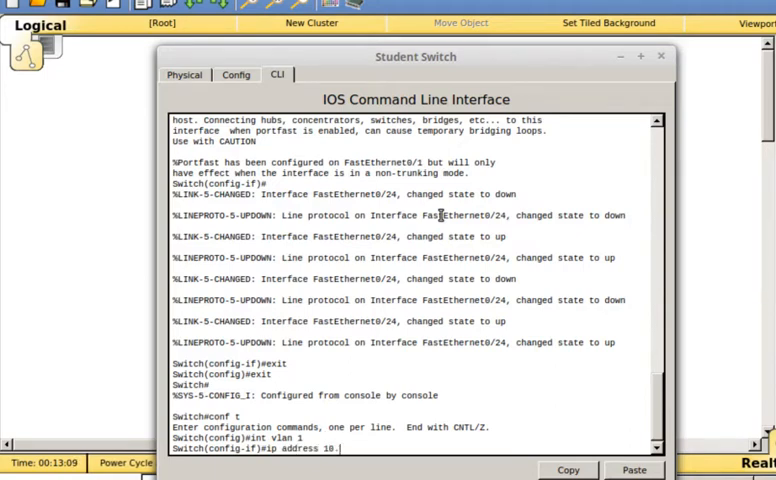
type("1.1.4 255.255.255.128")
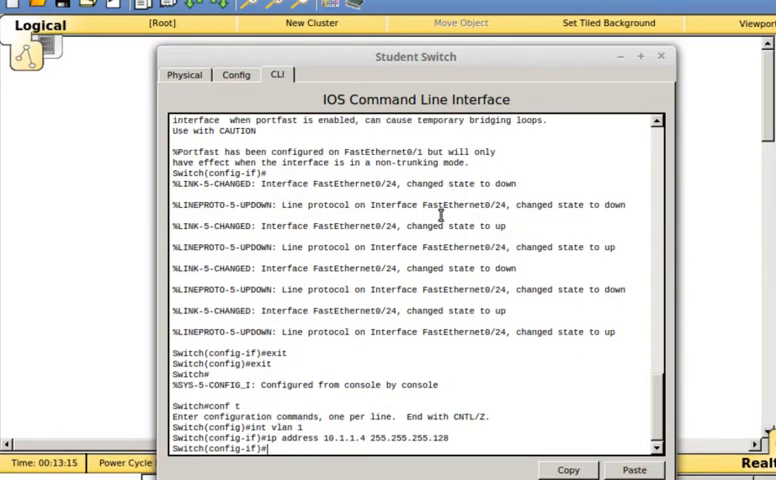
type("no shutdown")
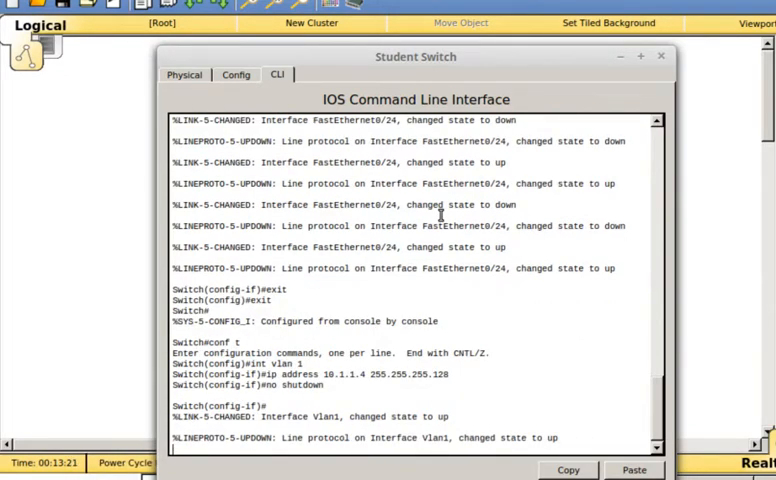
type("ping 10")
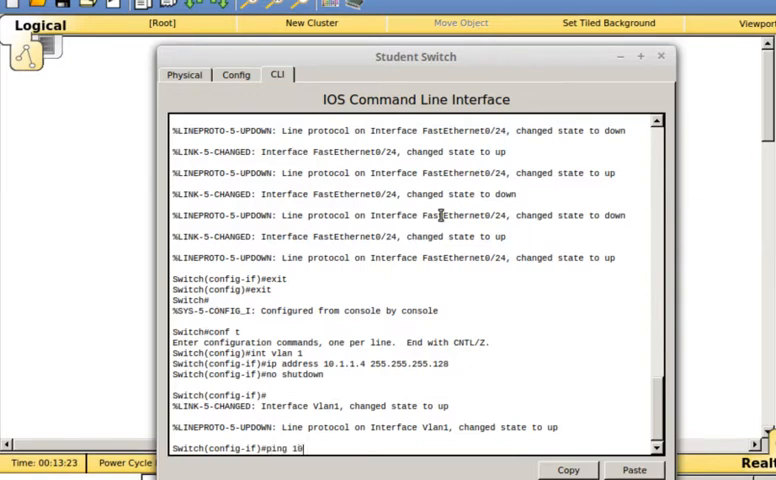
key("Return")
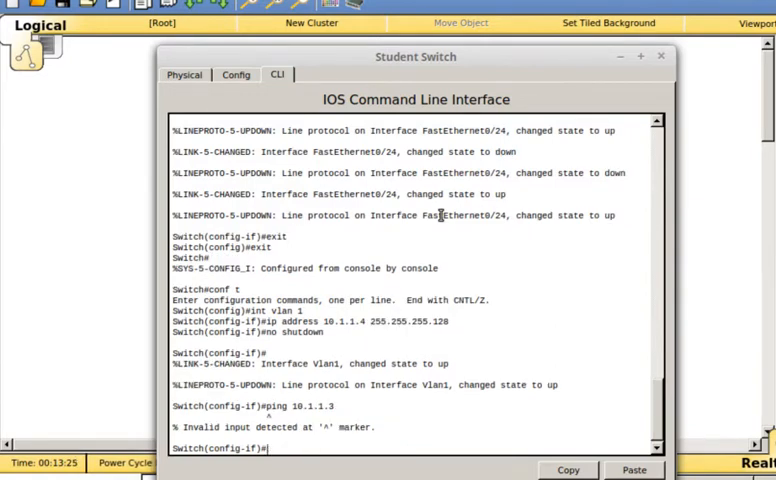
Retry the ping to 10.1.1.3 and remove the 10.1.1.4 address from VLAN 1
type("ping 10.1.1.3")
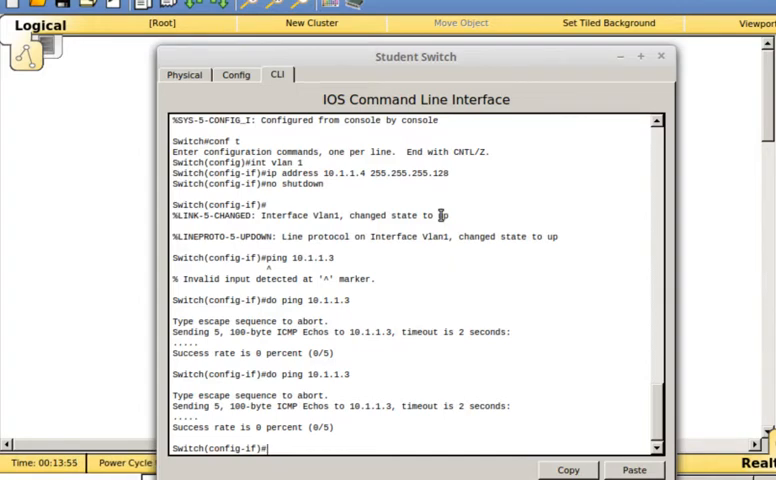
type("no int vlan 1")
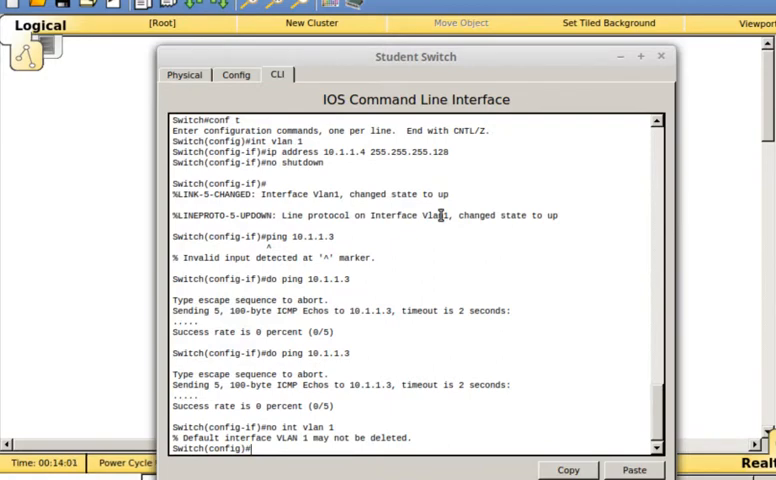
type("no int vlan 1")
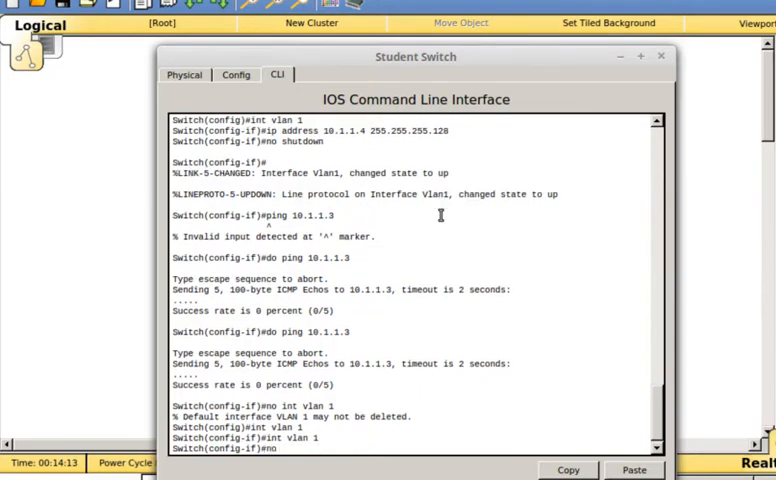
type("ip address")
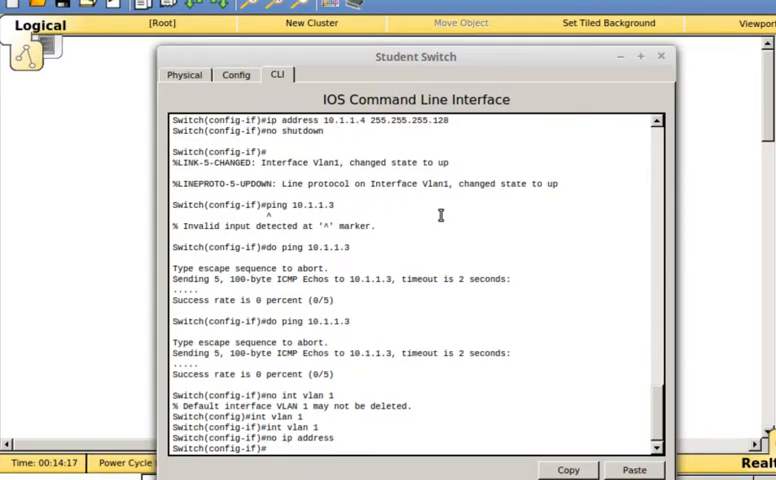
type("no int vlan 1")
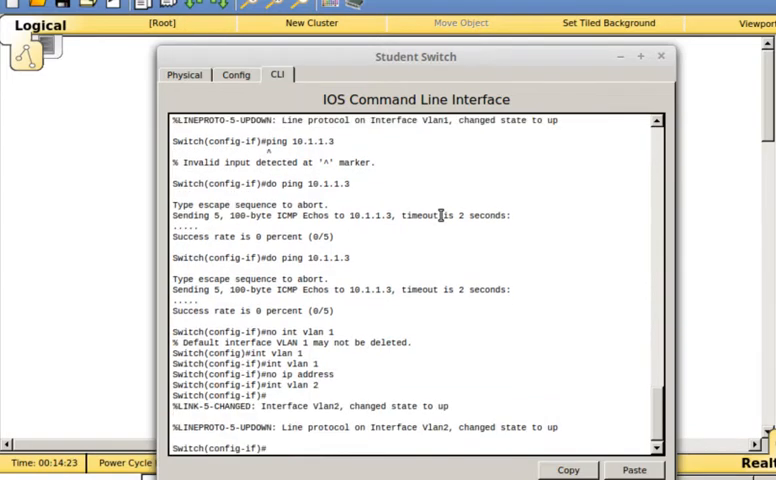
Address VLAN 2 as 10.1.1.4 255.255.255.128, enable it, and confirm 'do ping 10.1.1.3' succeeds
type("ip address 192.")
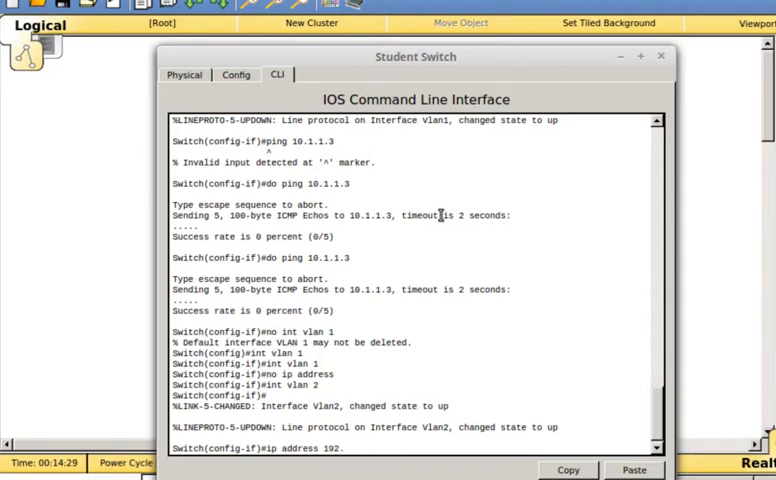
type("10.1.")
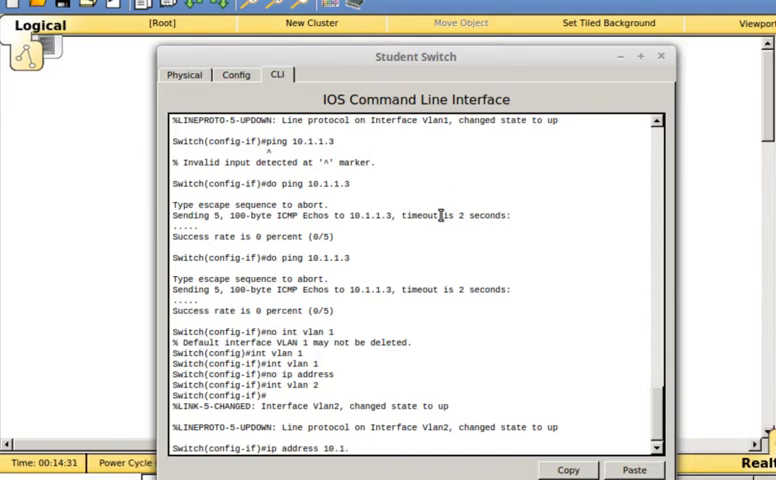
type("1.4")
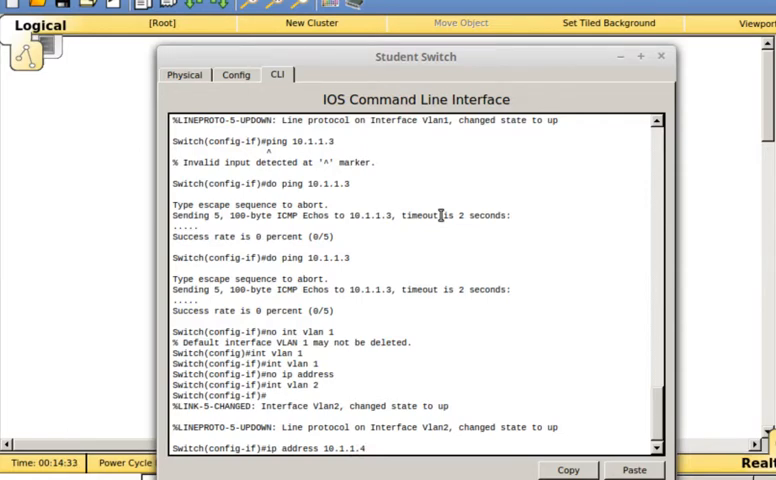
type("255.255.255.128")
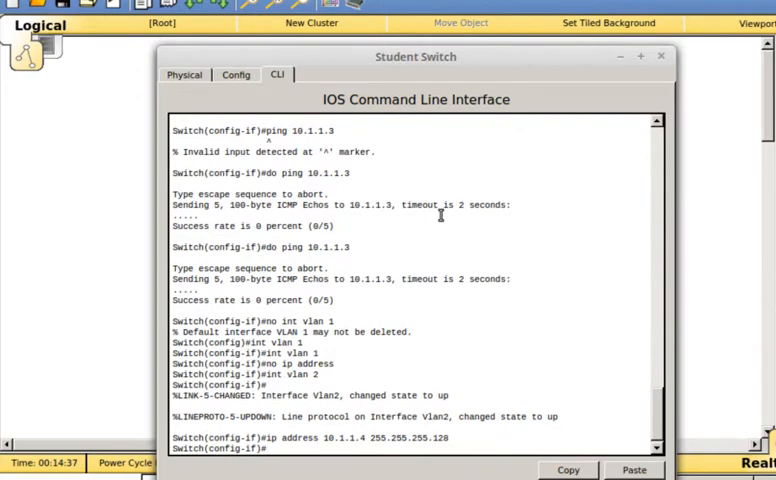
type("no show")
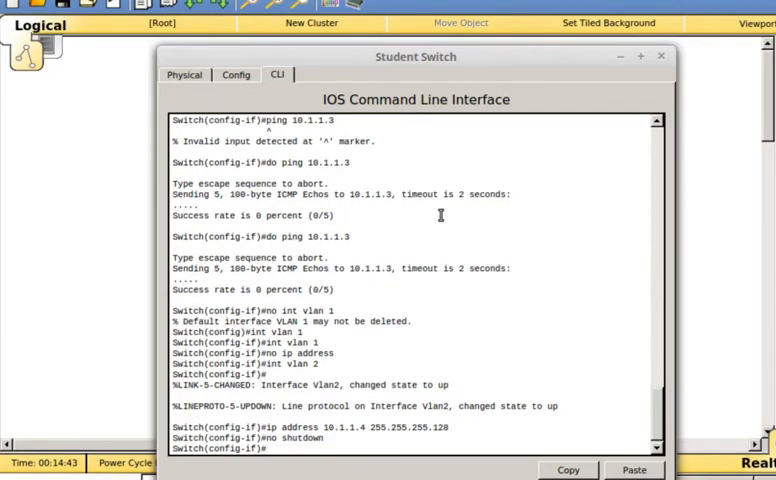
type("do ping 10.1.1.3")
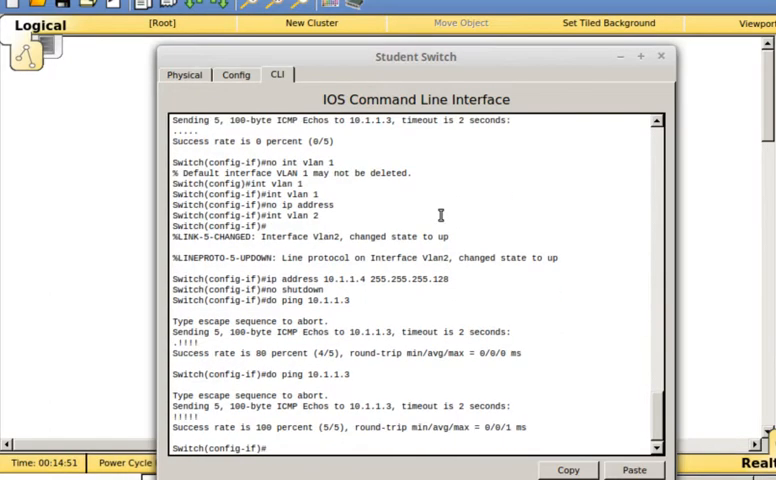
type("ex")
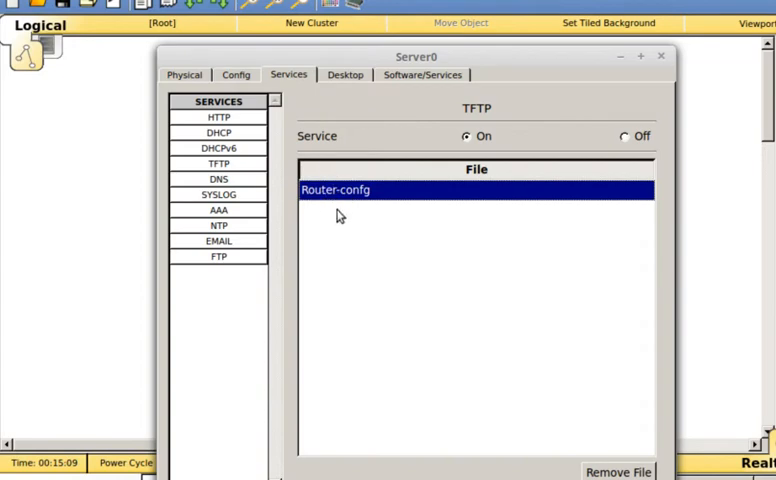
View Server0's services to confirm Switch-config arrived via TFTP at 10.1.1.3
left_click(218, 180)
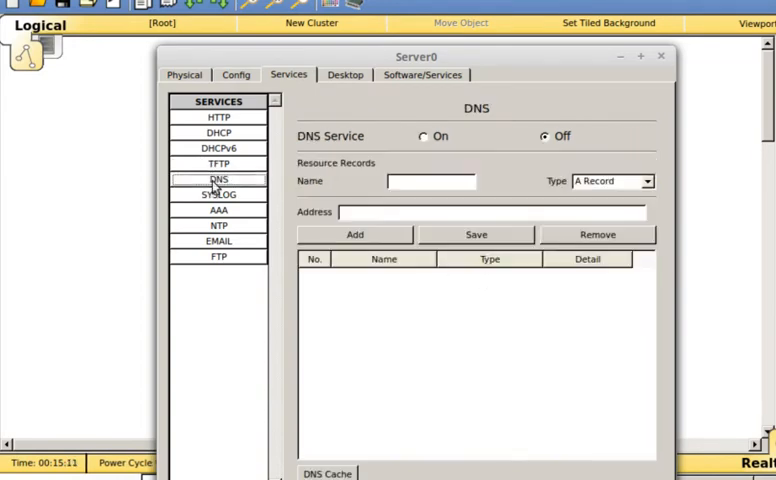
left_click(220, 164)
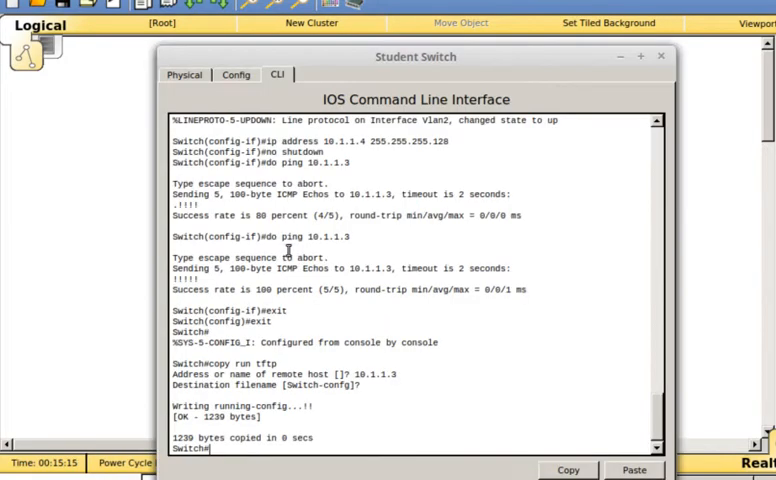
Show the absent startup-config and reload the switch to a fresh boot
type("show st")
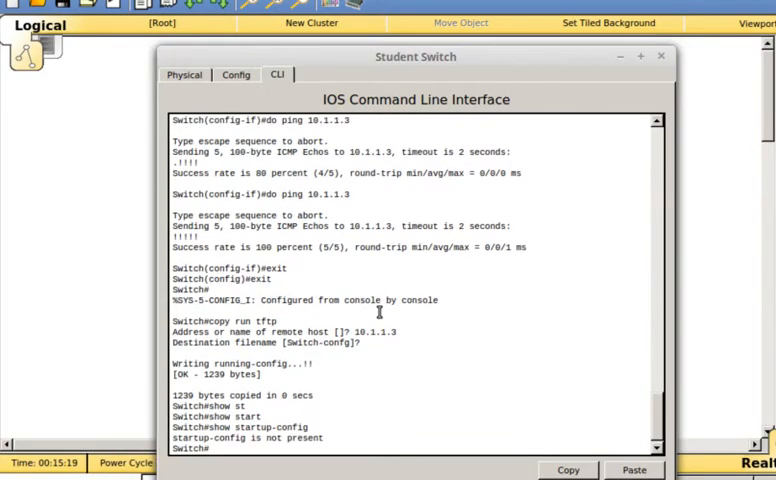
type("er")
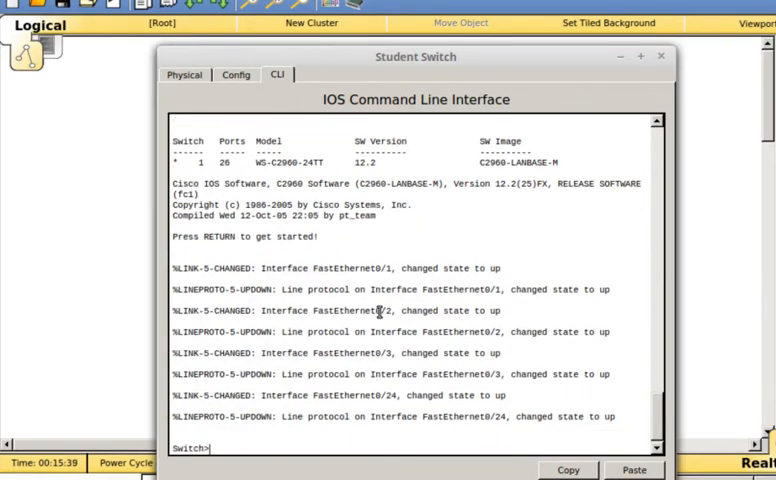
Check show run, then set FastEthernet0/1 to switchport access VLAN 2
type("show riun")
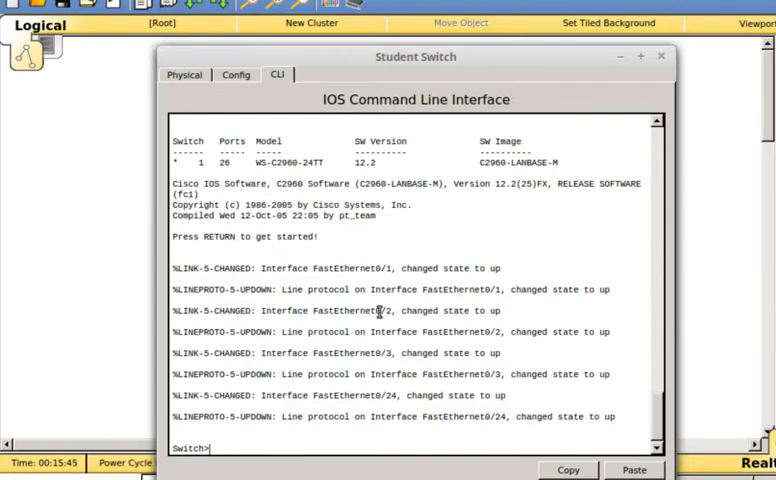
type("conf t")
type("i")
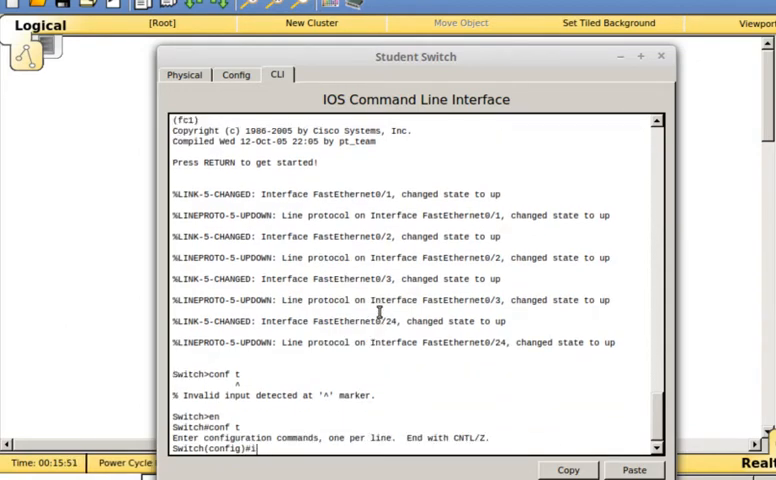
type("nt fa0/1")
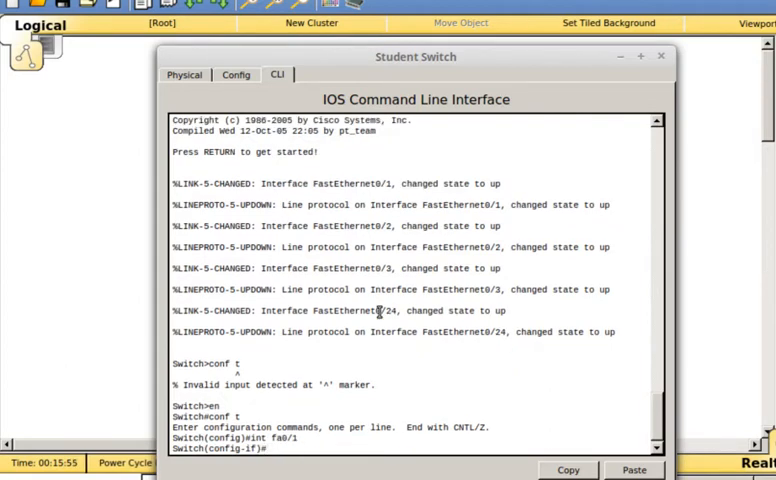
type("switchport cla")
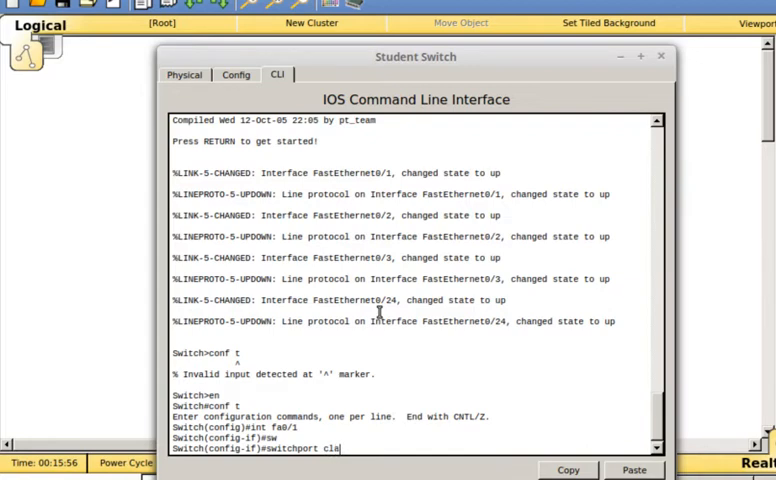
type("ACCess")
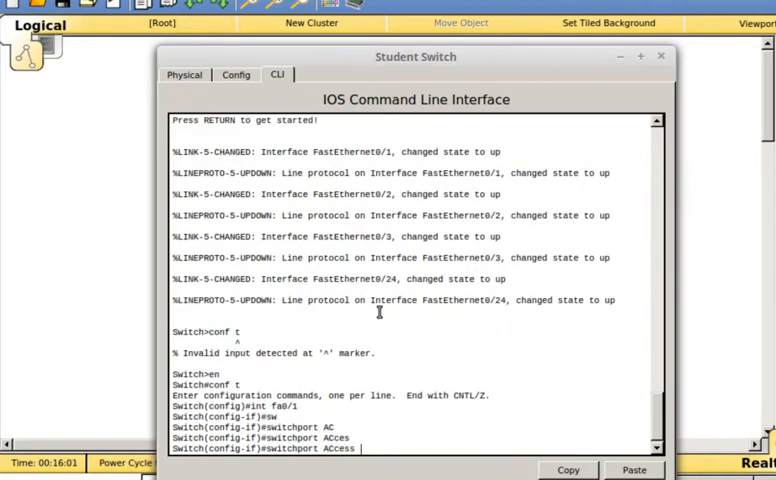
type("vlan 2")
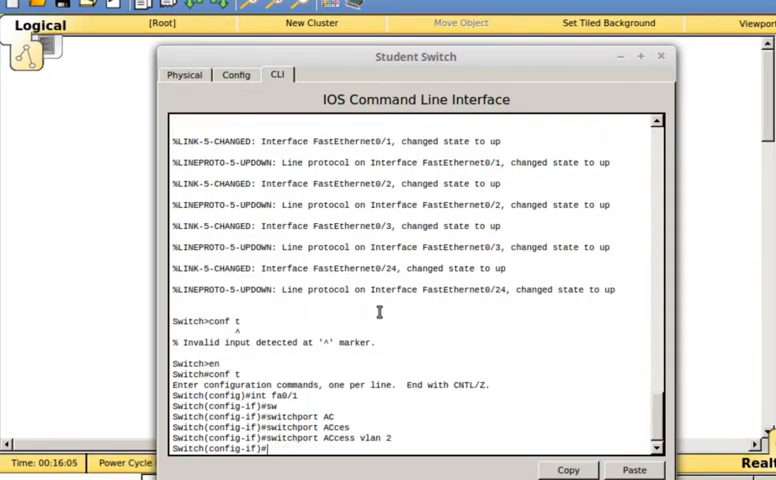
Enable spanning-tree portfast on Fa0/1 and move to the VLAN 2 interface
type("spanning-tree portfast")
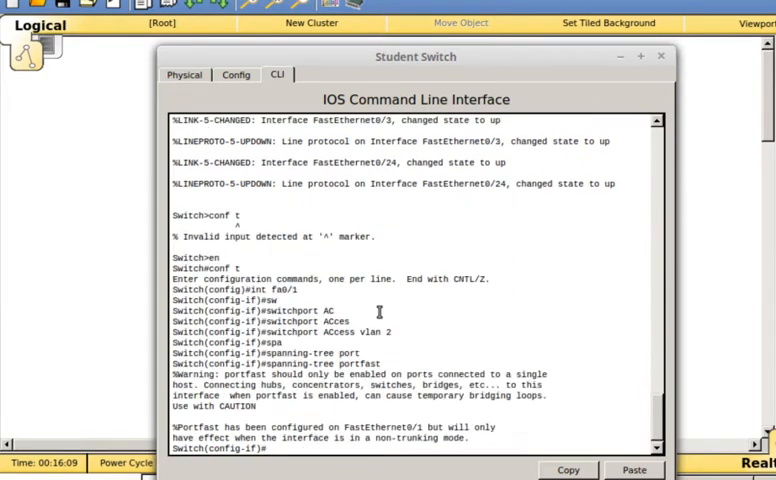
type("ip address 10.1.1.4")
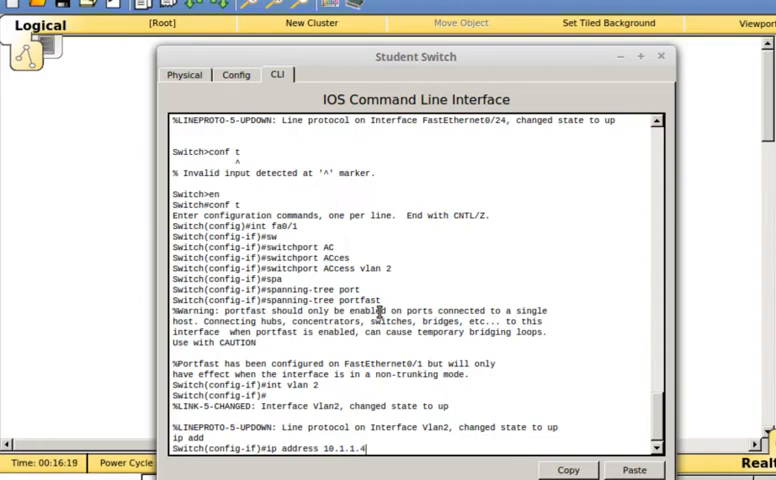
Complete VLAN 2 address 10.1.1.4 255.255.255.128, ping 10.1.1.3, and start 'copy tftp startup-config'
type("255.255.255.128")
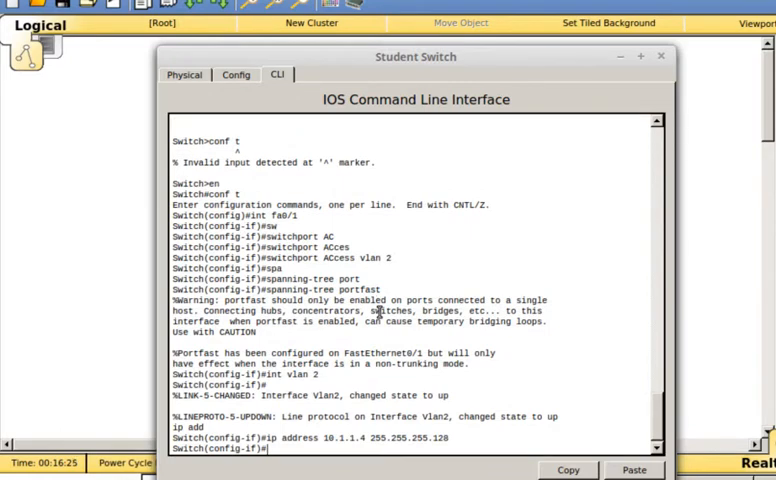
type("do ping 10.1.1.3")
type("exit")
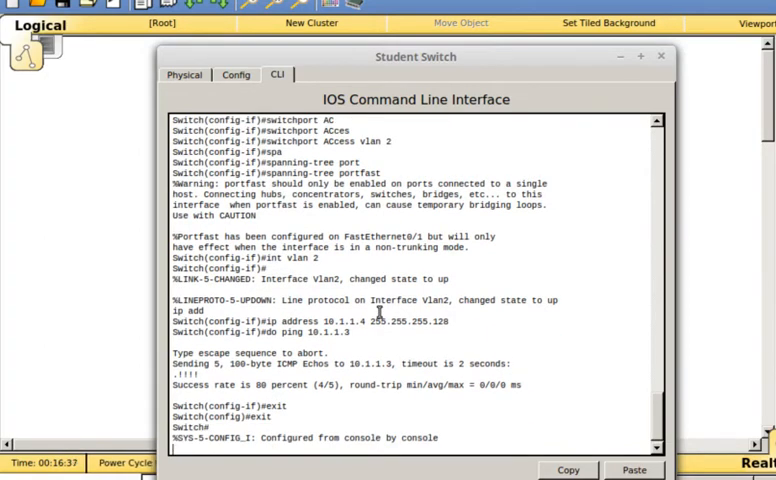
type("copy t")
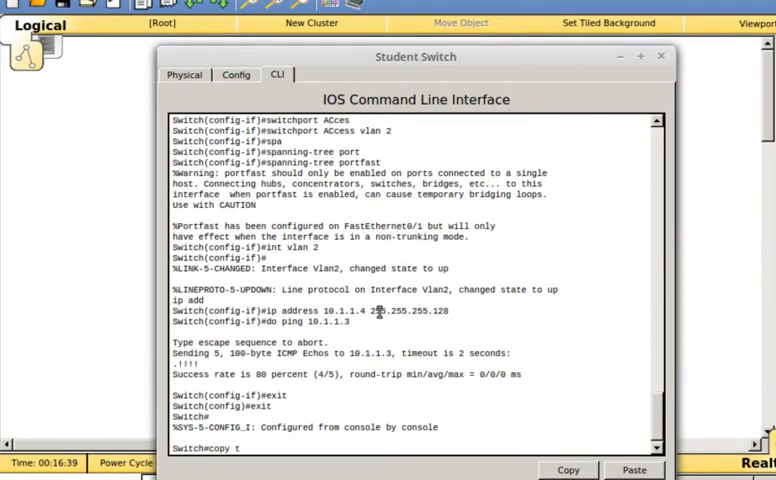
type("ftp startup-config")
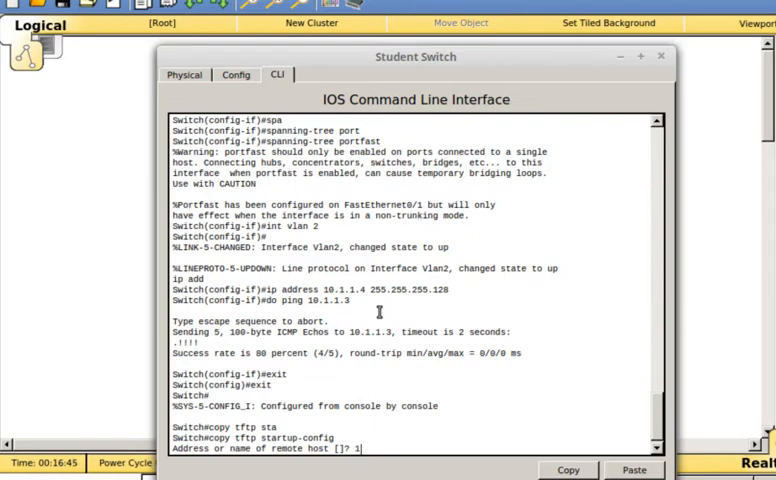
Restore Switch-config from 10.1.1.3 to startup-config, reload, verify with show run, and close the switch
type("10.1.1.3")
type("Sw")
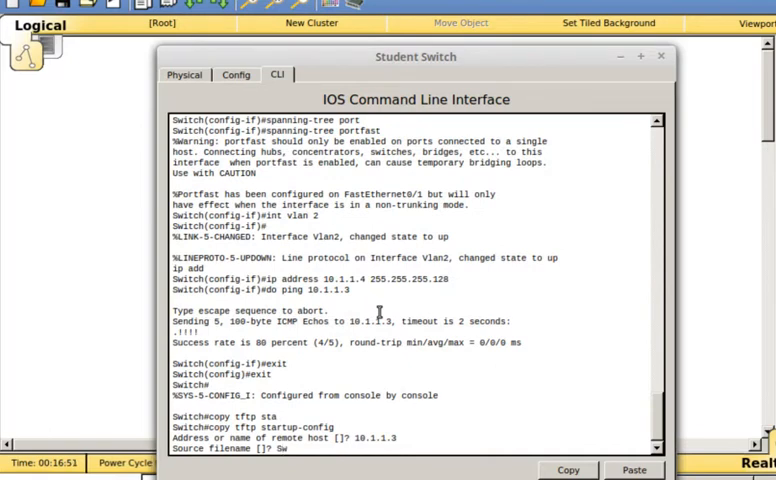
type("itch-con")
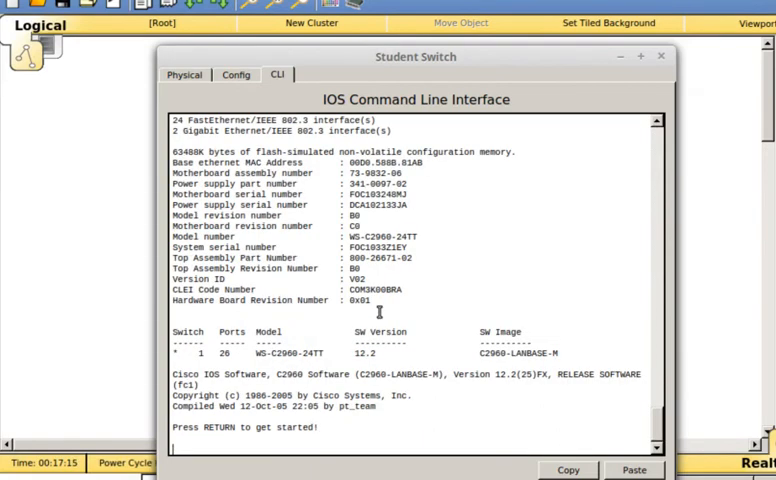
key("Return")
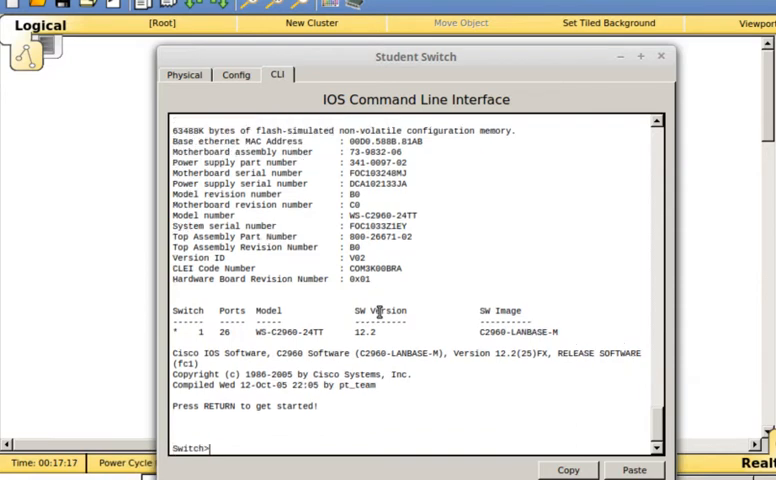
type("en")
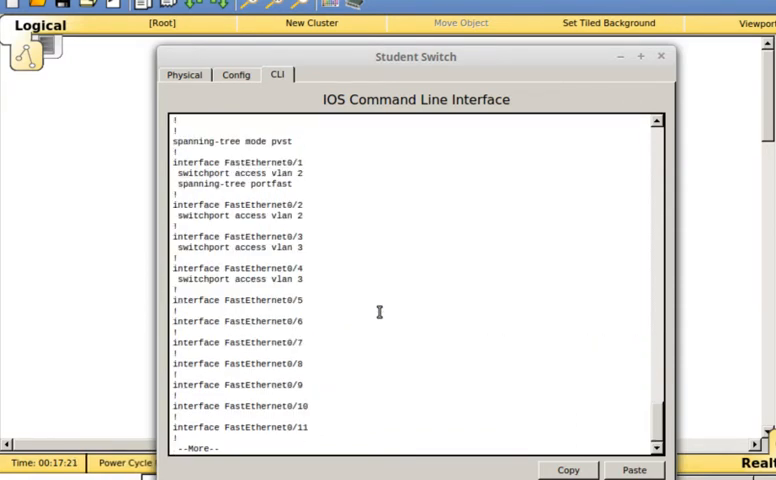
mouse_move(612, 56)
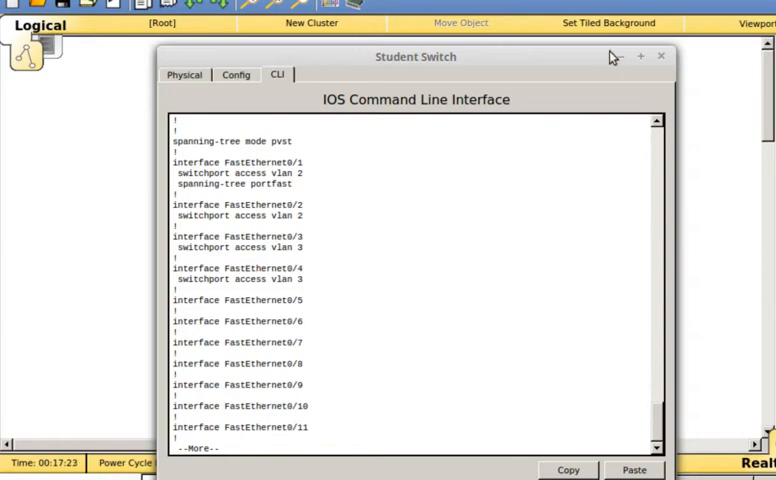
left_click(660, 56)
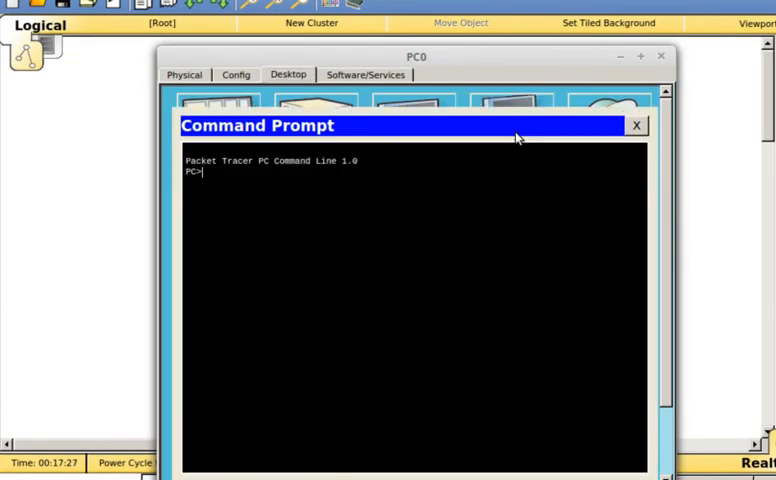
From PC0's command prompt, ping 10.1.1.1 twice until replies come back
type("ping 10.")
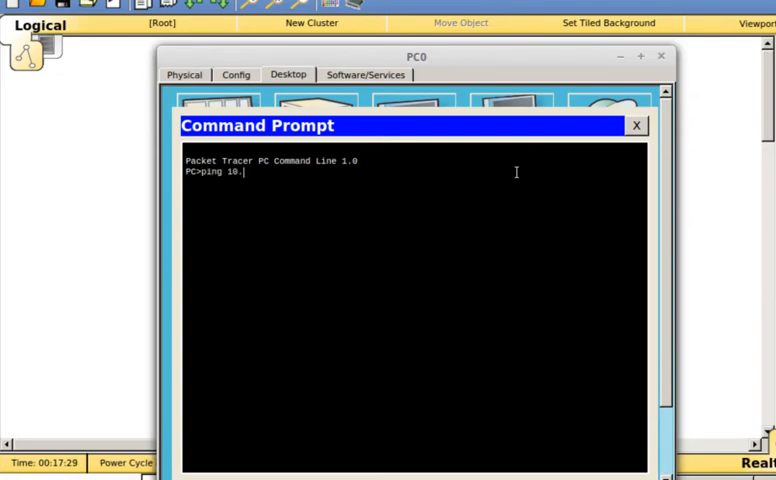
key("Return")
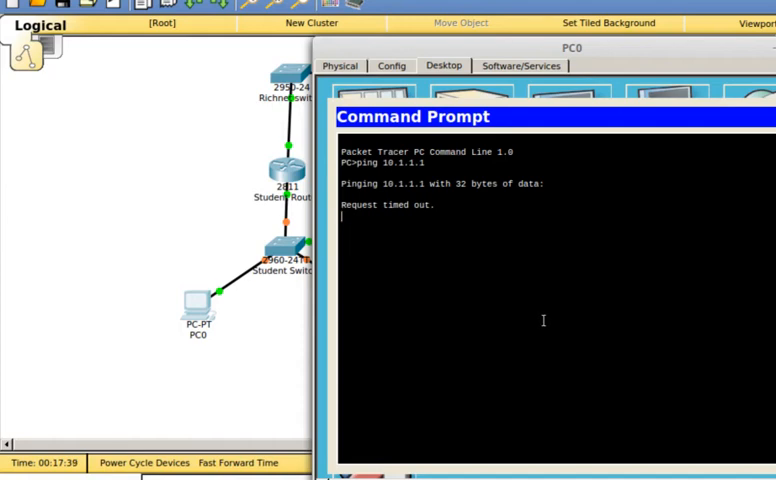
mouse_move(508, 344)
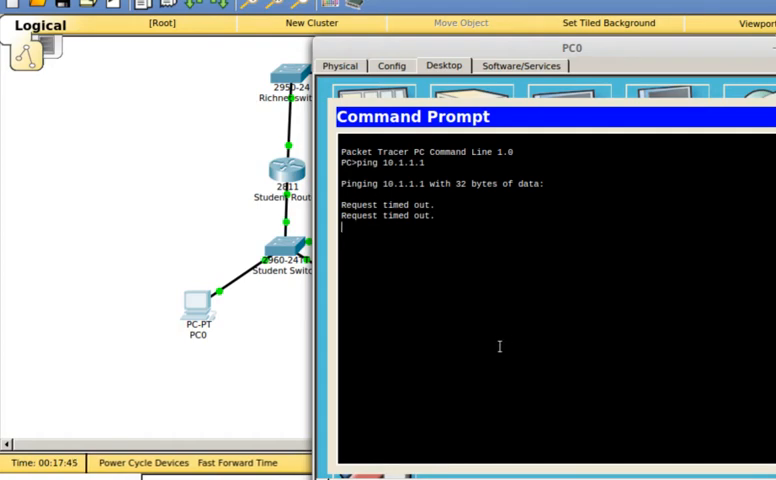
mouse_move(452, 312)
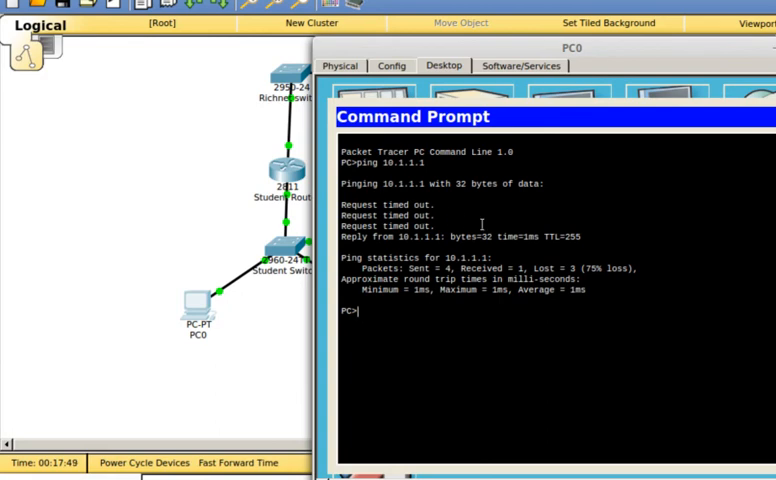
type("ping 10.1.1.1")
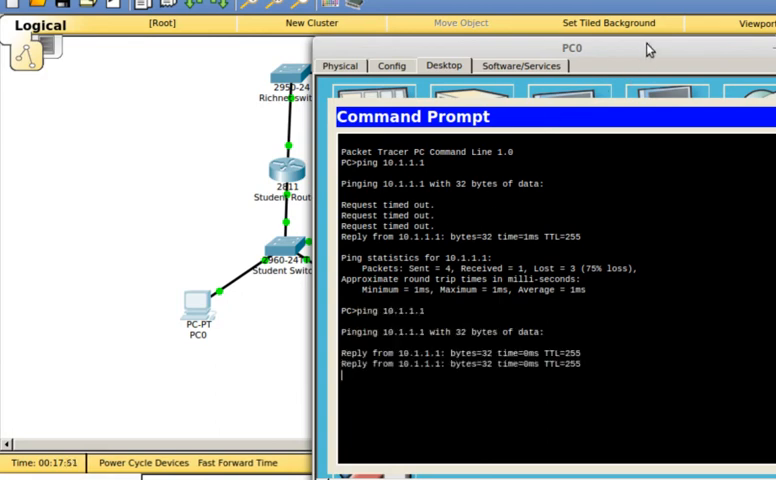